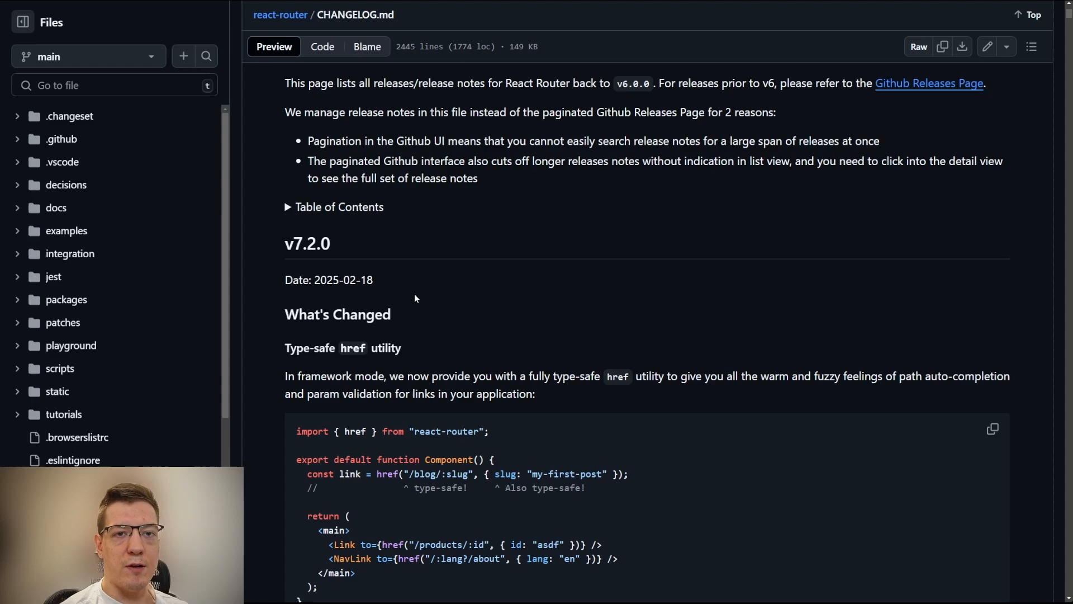
# Scroll the CHANGELOG.md preview down through the v7.2.0 notes to the Unstable Changes heading
pyautogui.scroll(-3)
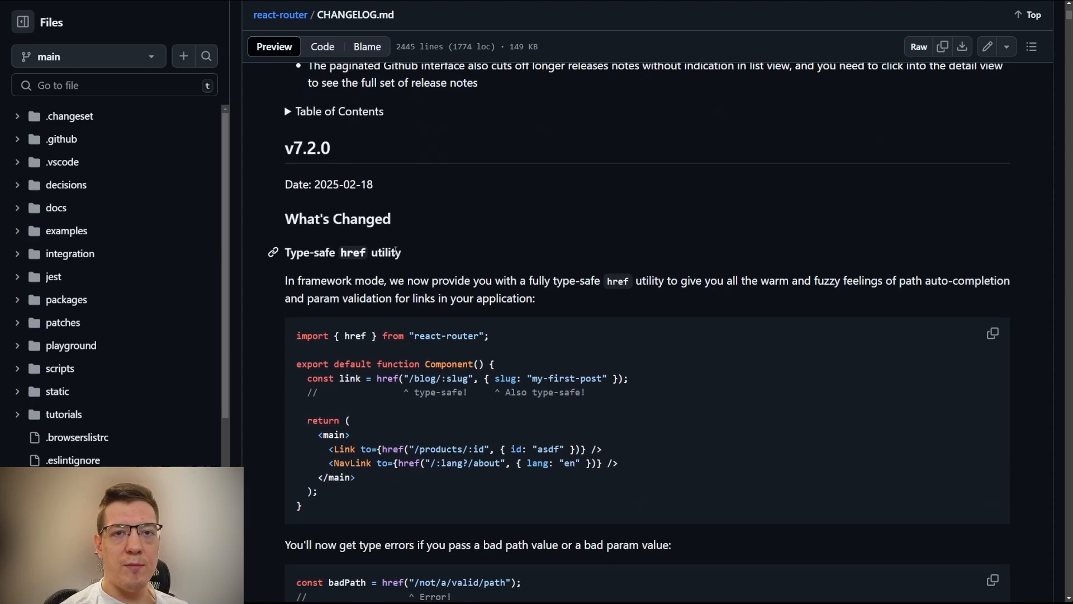
pyautogui.scroll(-3)
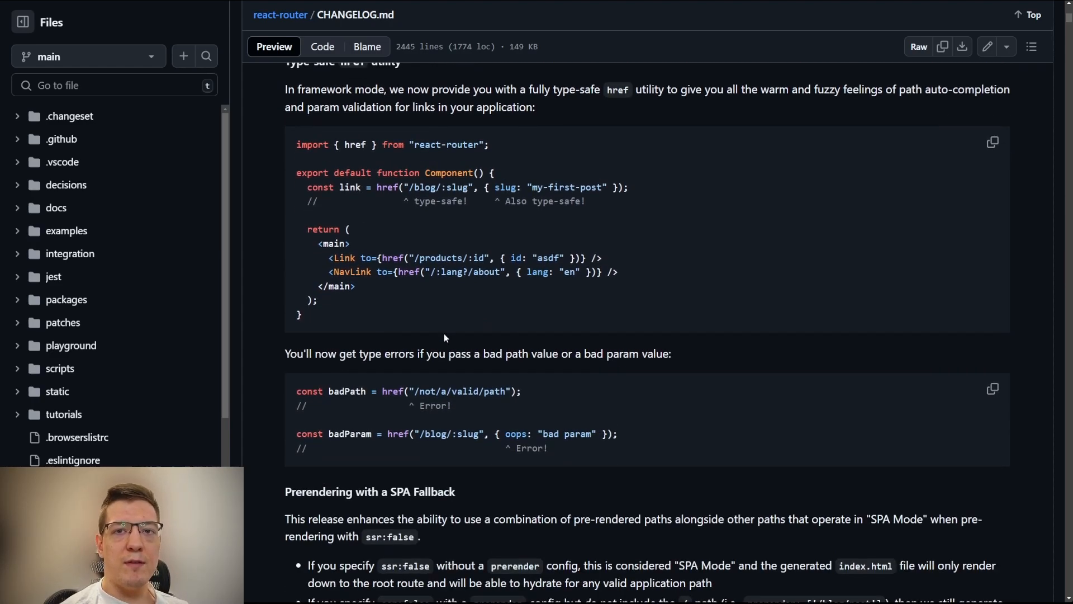
pyautogui.scroll(-3)
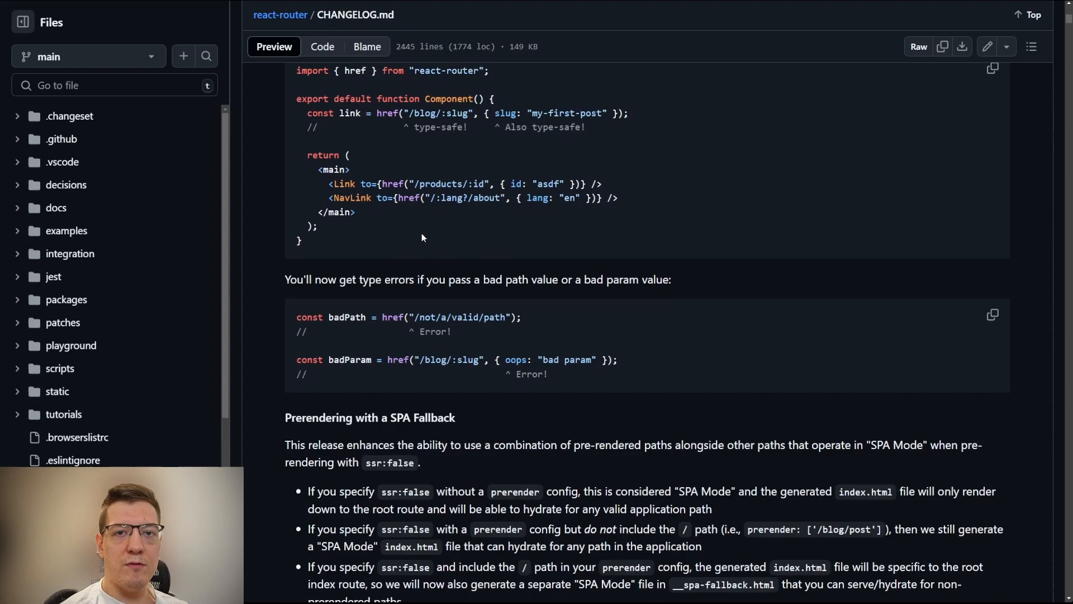
pyautogui.scroll(-3)
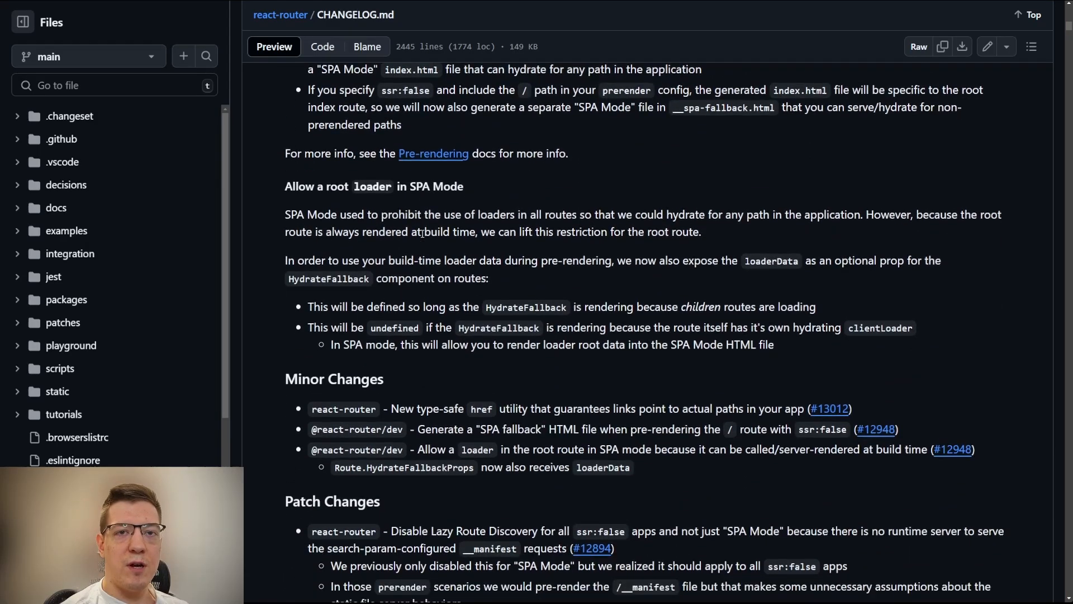
pyautogui.scroll(-3)
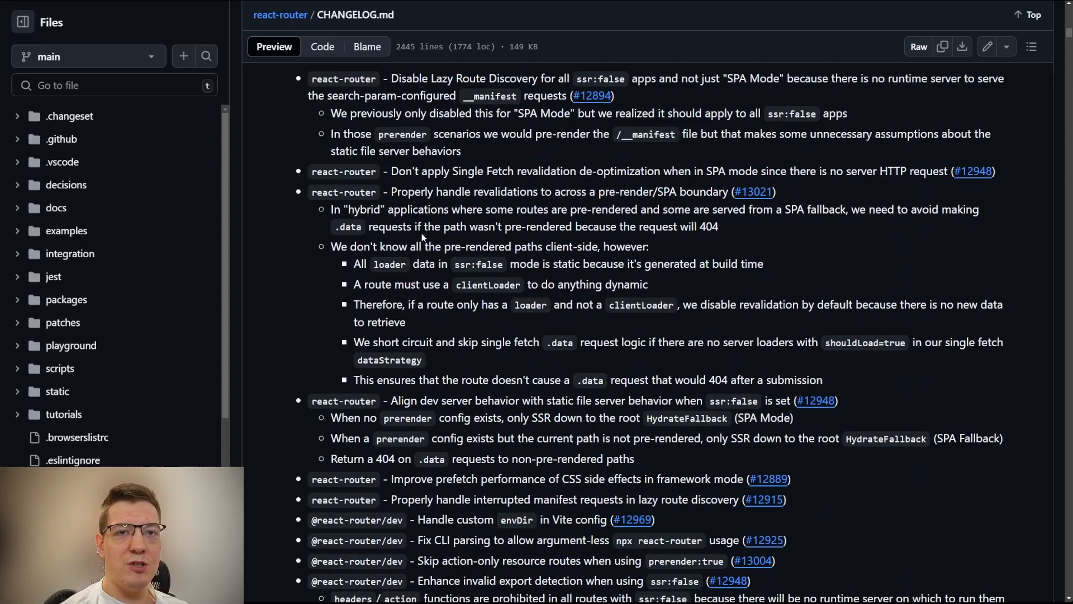
pyautogui.scroll(-3)
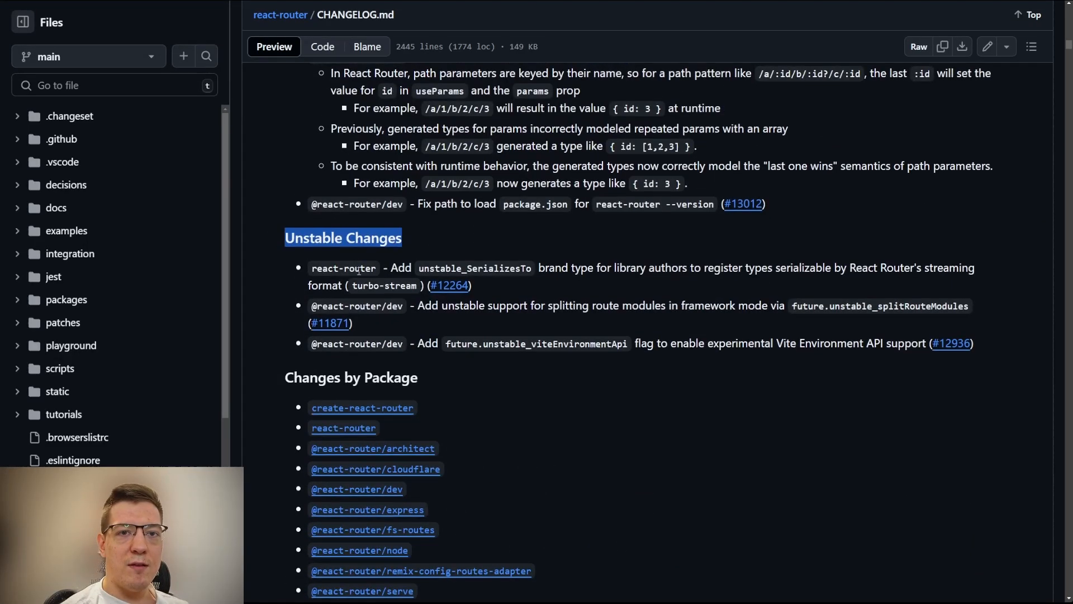
pyautogui.scroll(-3)
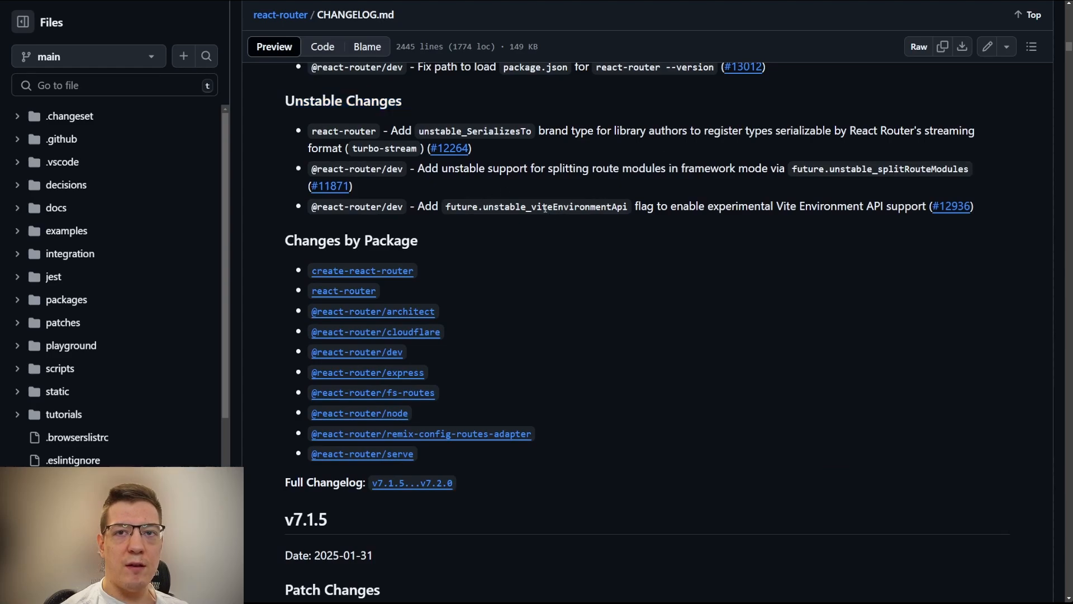
# Select the unstable_splitRouteModules flag name in the future.unstable_splitRouteModules entry
pyautogui.doubleClick(554, 206)
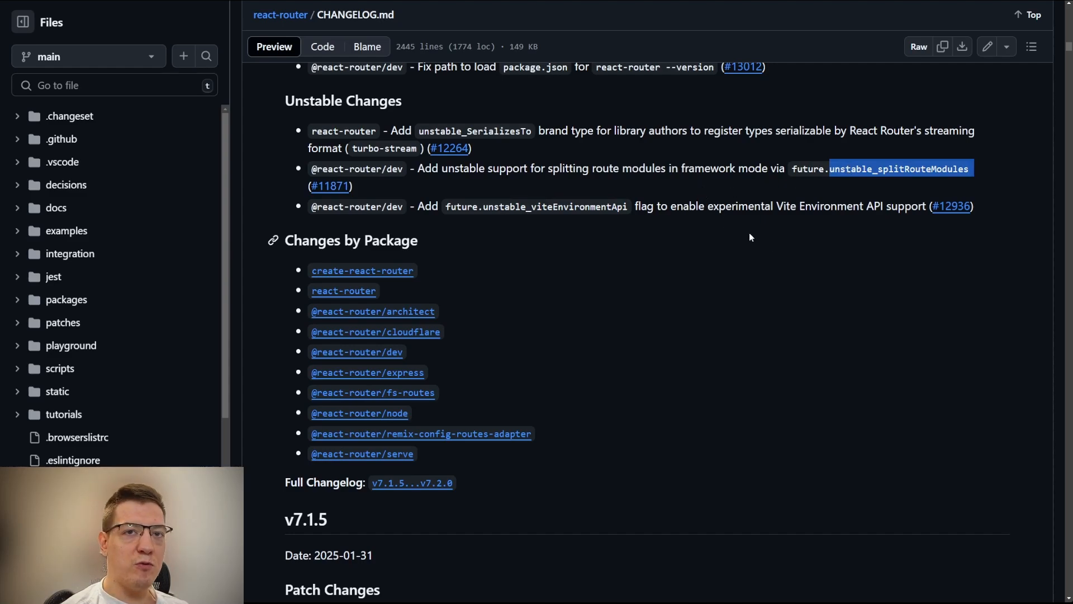
pyautogui.moveTo(678, 257)
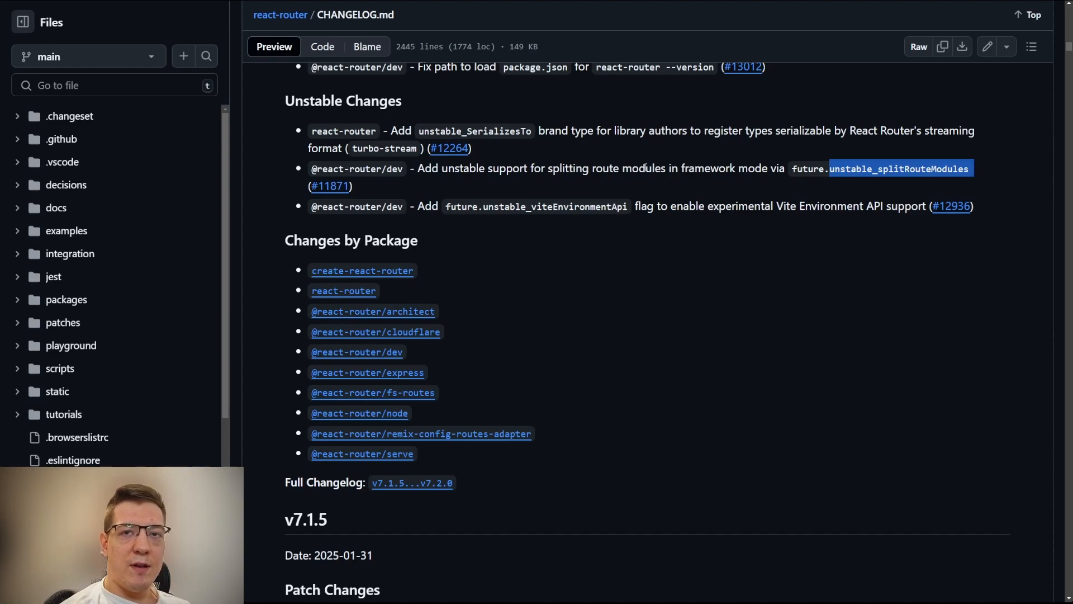
pyautogui.moveTo(591, 181)
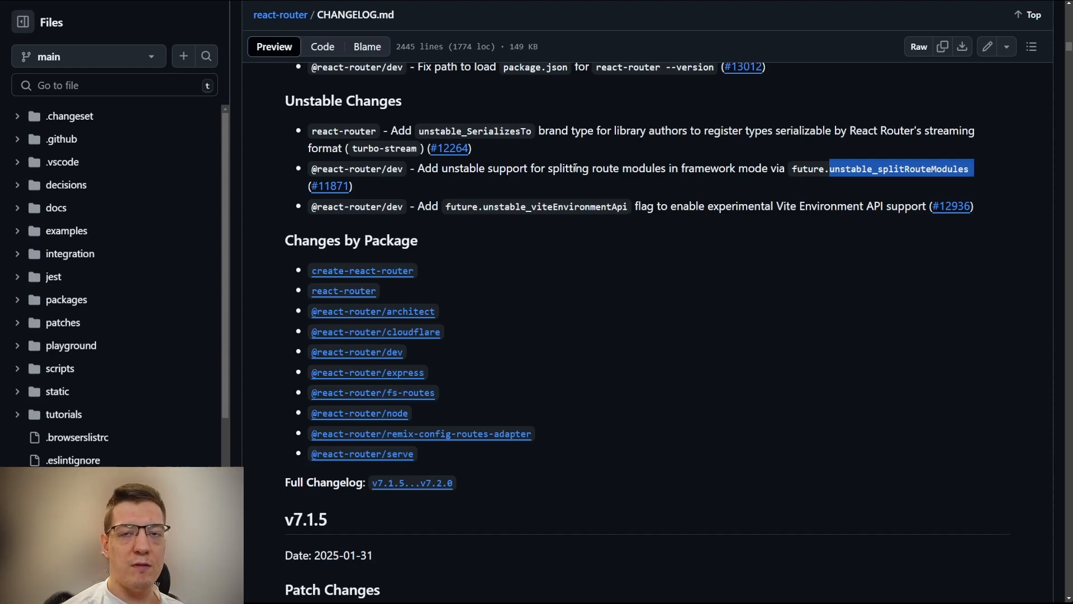
pyautogui.moveTo(510, 190)
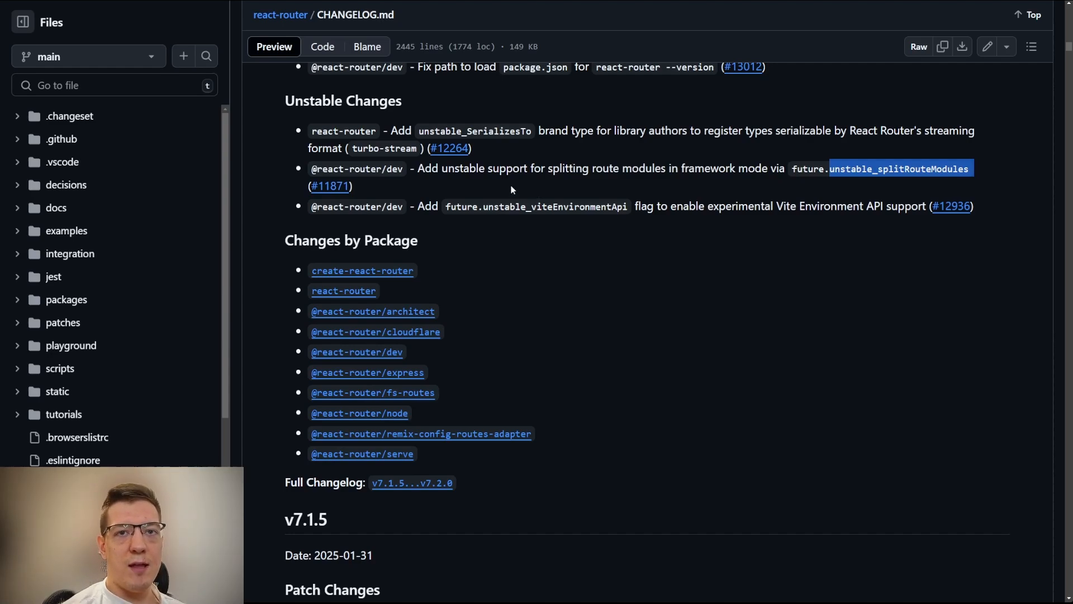
pyautogui.moveTo(541, 194)
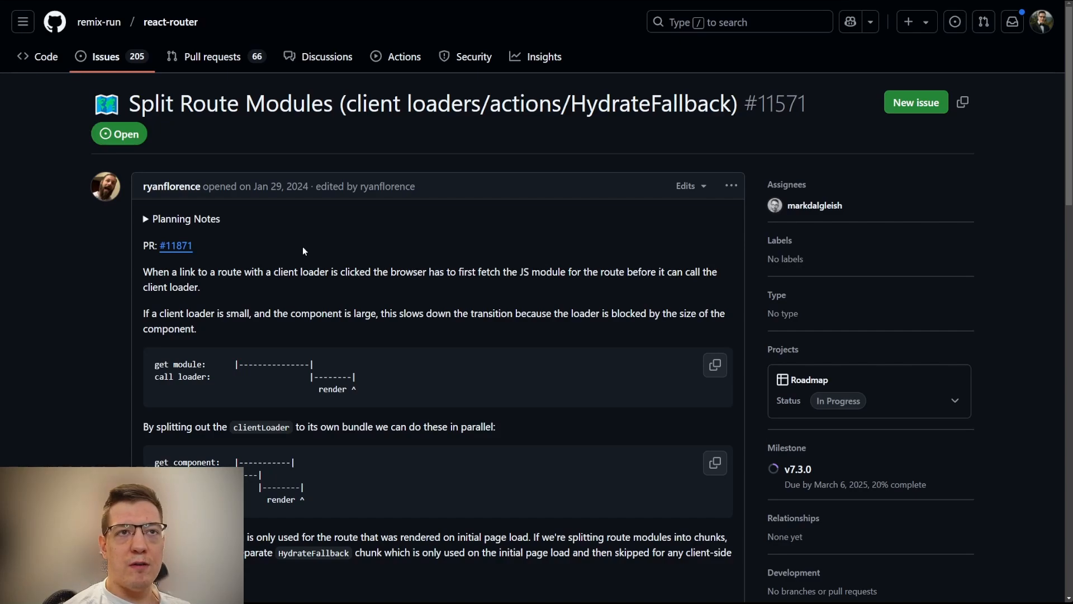
# Scroll issue #11571 down to the get module / call loader ASCII diagrams and highlight a phrase
pyautogui.scroll(-3)
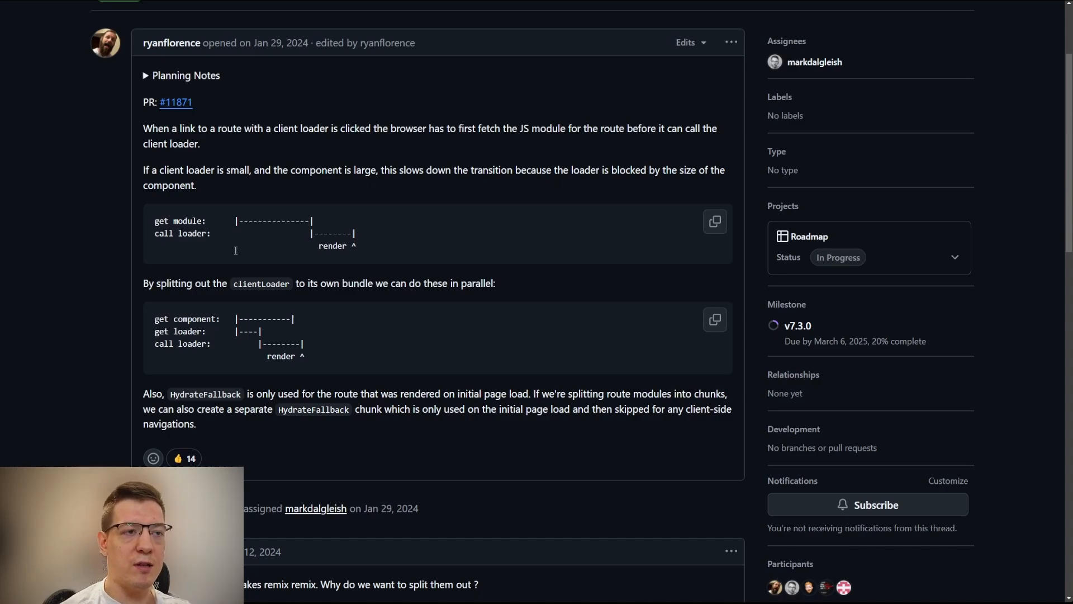
pyautogui.scroll(-3)
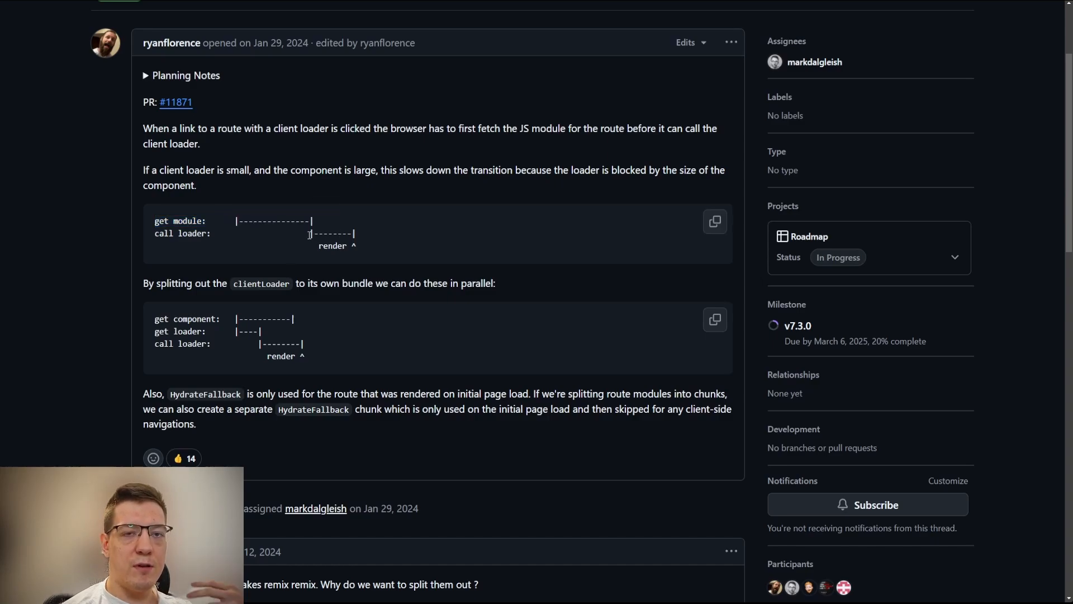
pyautogui.moveTo(309, 234); pyautogui.dragTo(352, 234)
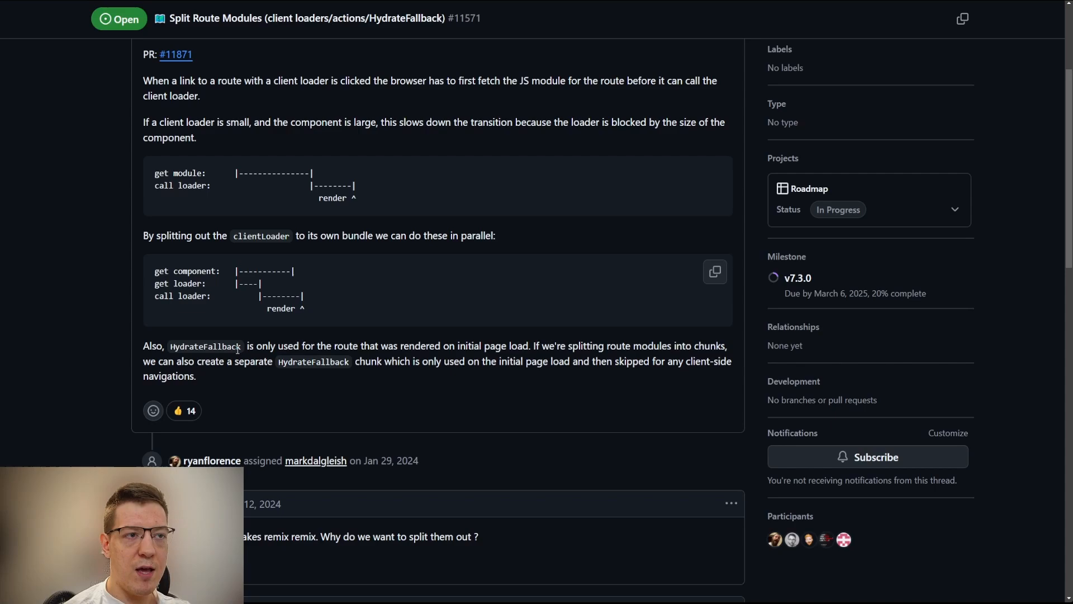
pyautogui.moveTo(258, 306)
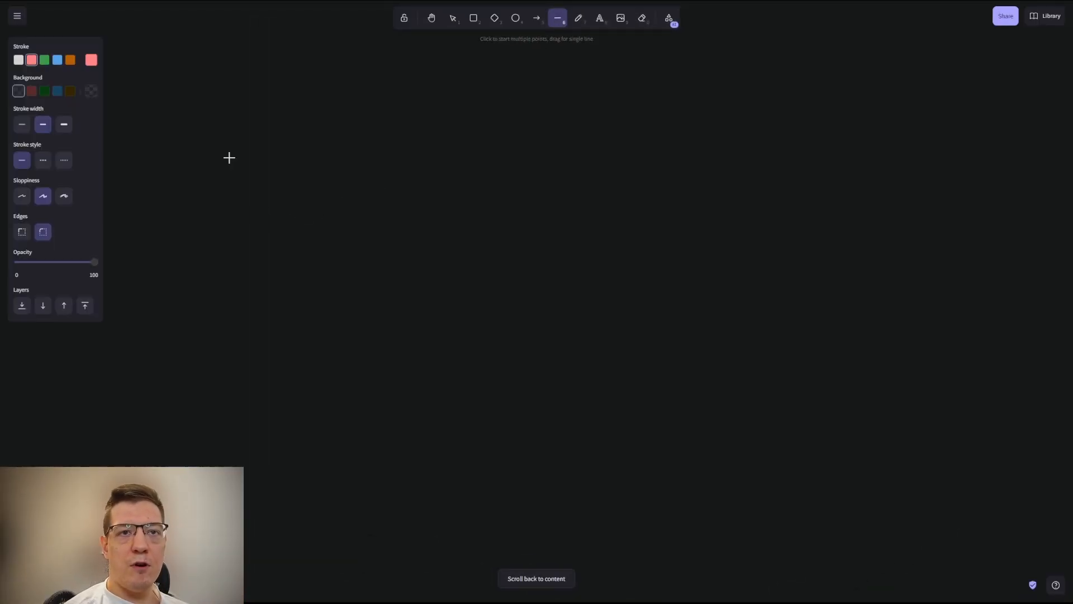
# Draw a tall vertical lifeline and label it 'browser'
pyautogui.moveTo(230, 129); pyautogui.dragTo(234, 441)
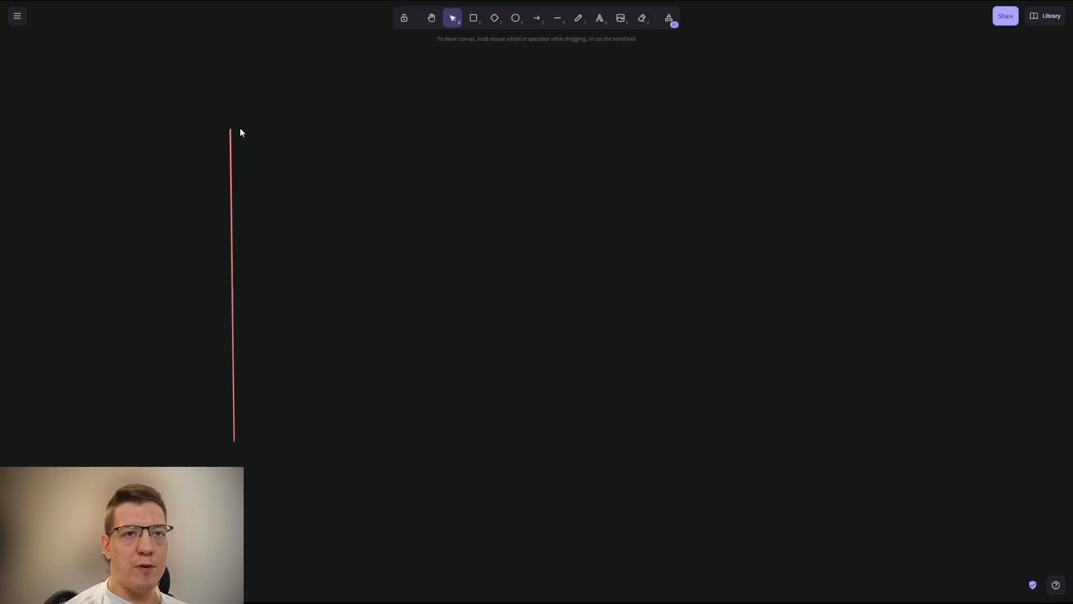
pyautogui.write('browser')
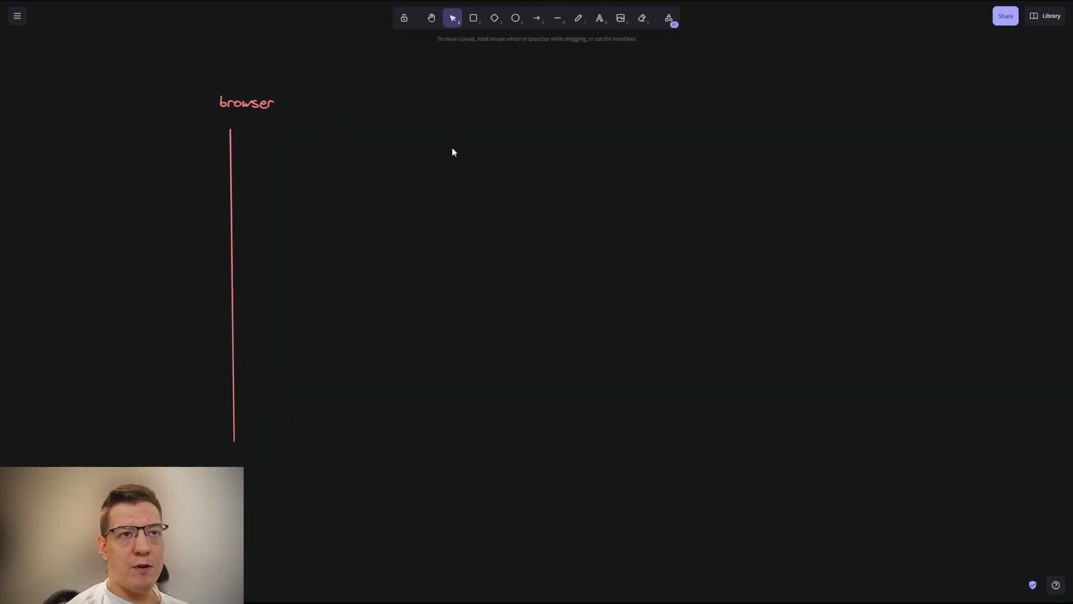
# Draw a rightward request arrow from the browser lifeline labelled 'products.js'
pyautogui.click(536, 16)
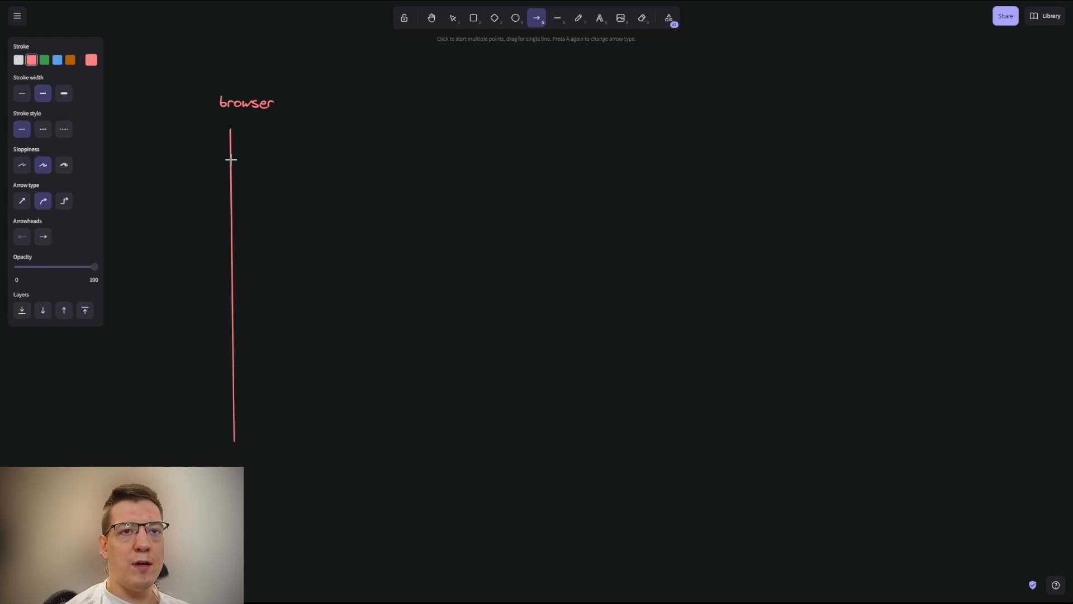
pyautogui.moveTo(232, 159); pyautogui.dragTo(402, 158)
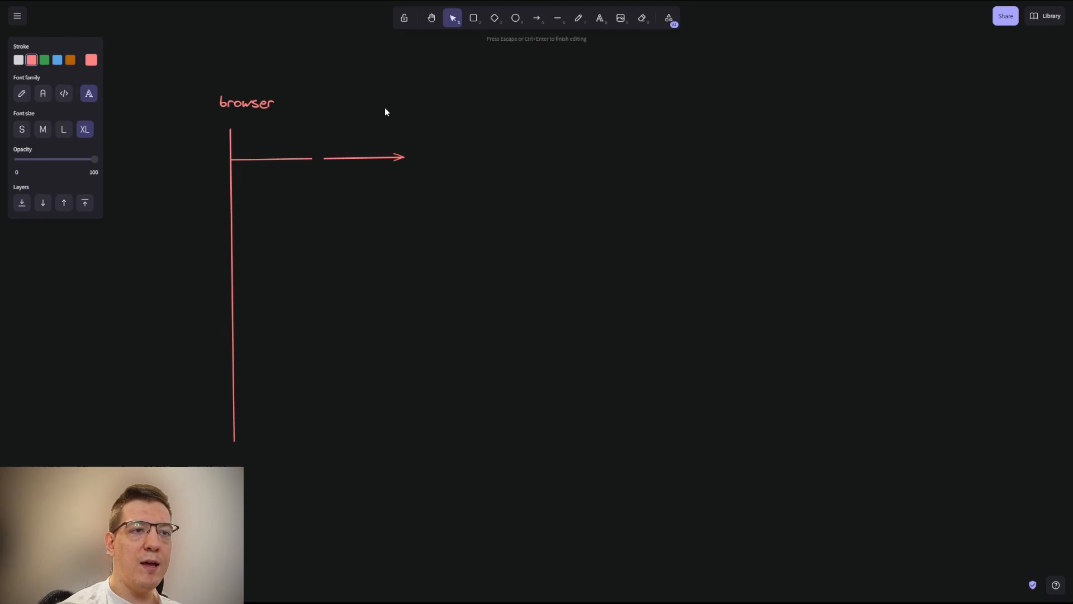
pyautogui.write('products.')
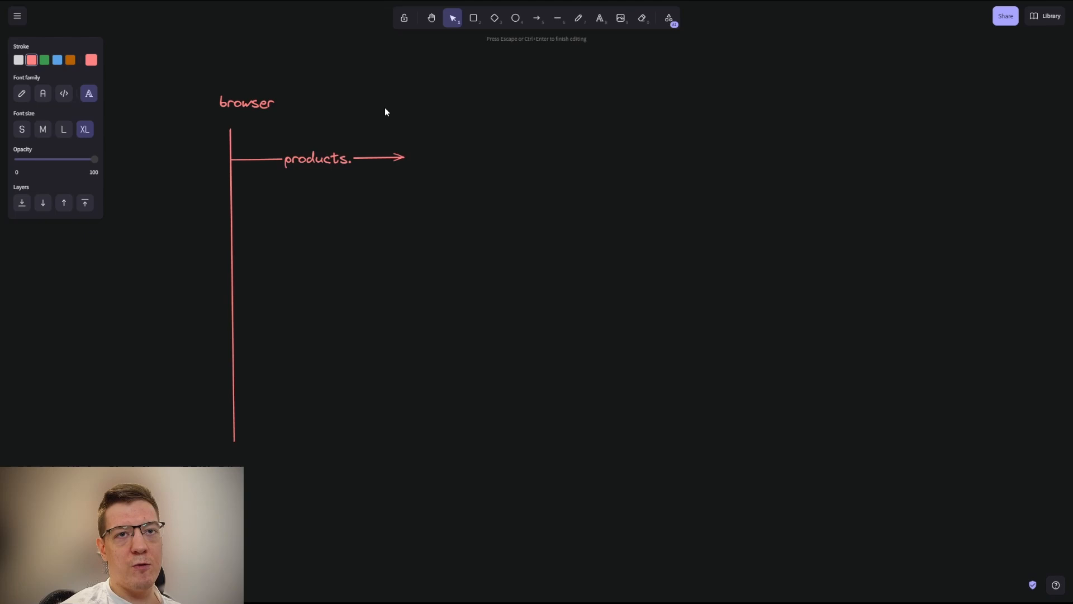
pyautogui.write('js')
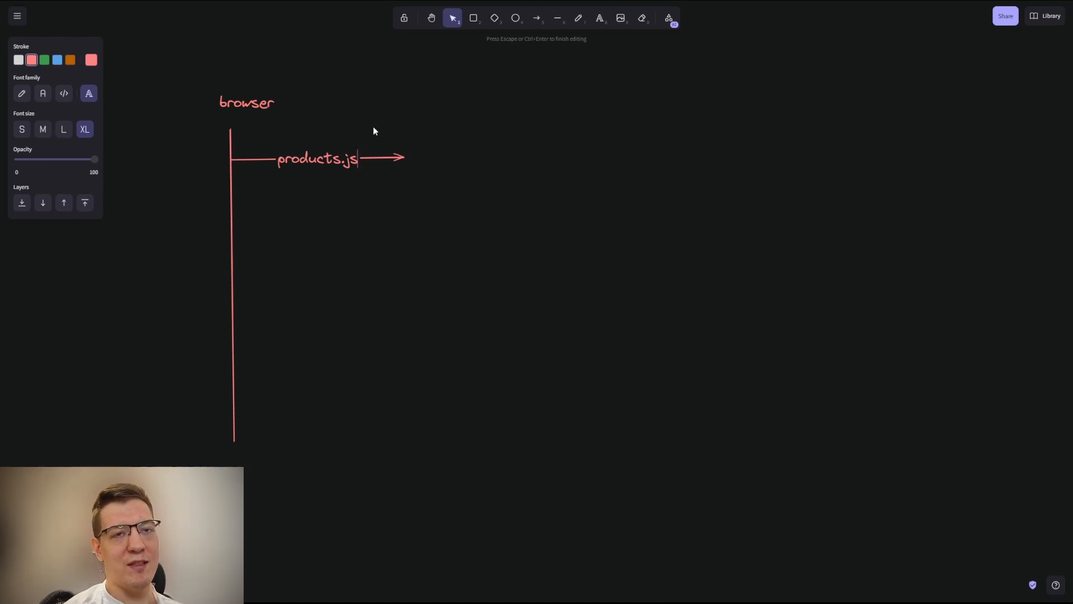
pyautogui.moveTo(362, 172)
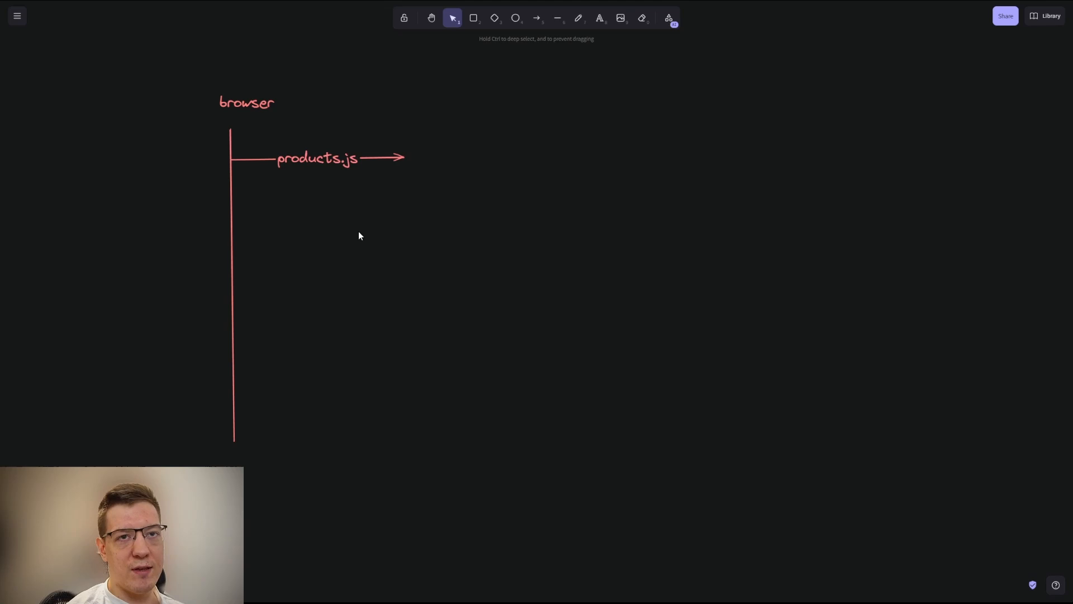
# Draw a 'response' arrow from the second lifeline back to the browser
pyautogui.click(557, 18)
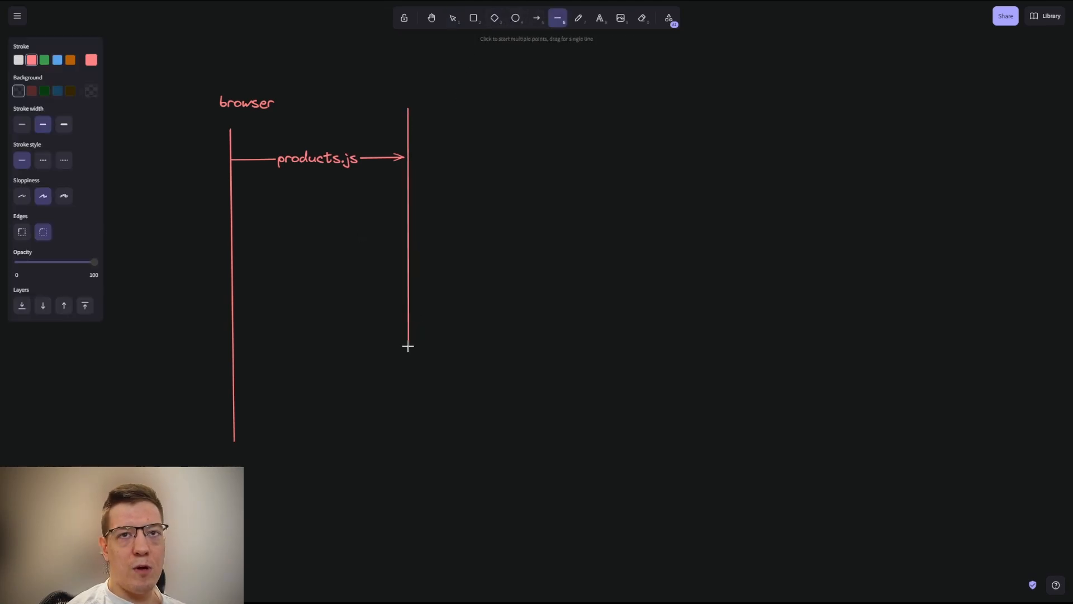
pyautogui.click(537, 18)
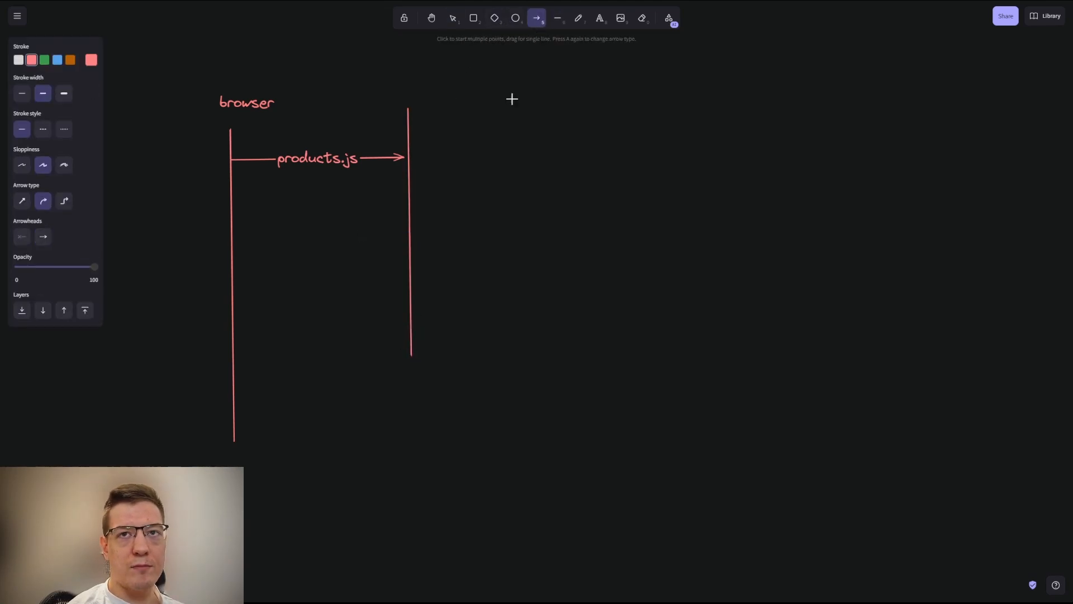
pyautogui.moveTo(409, 196); pyautogui.dragTo(236, 196)
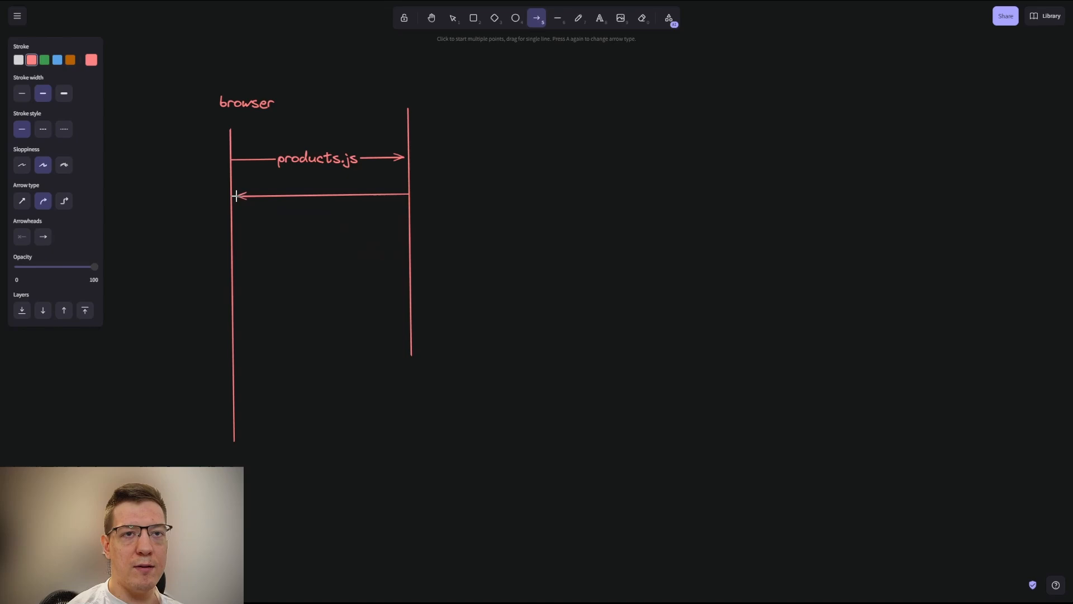
pyautogui.write('respon')
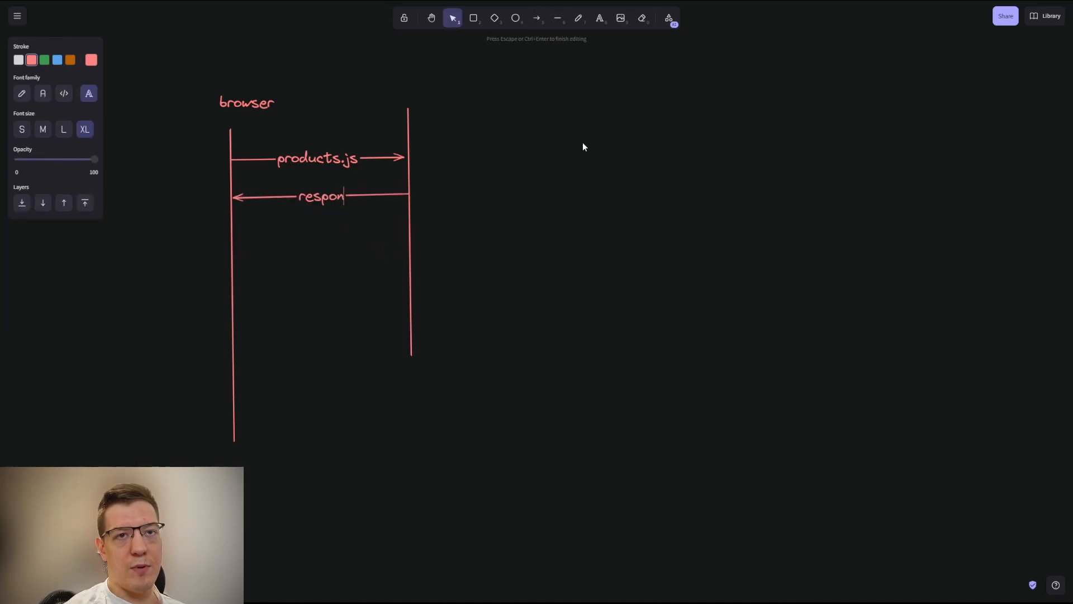
pyautogui.write('se')
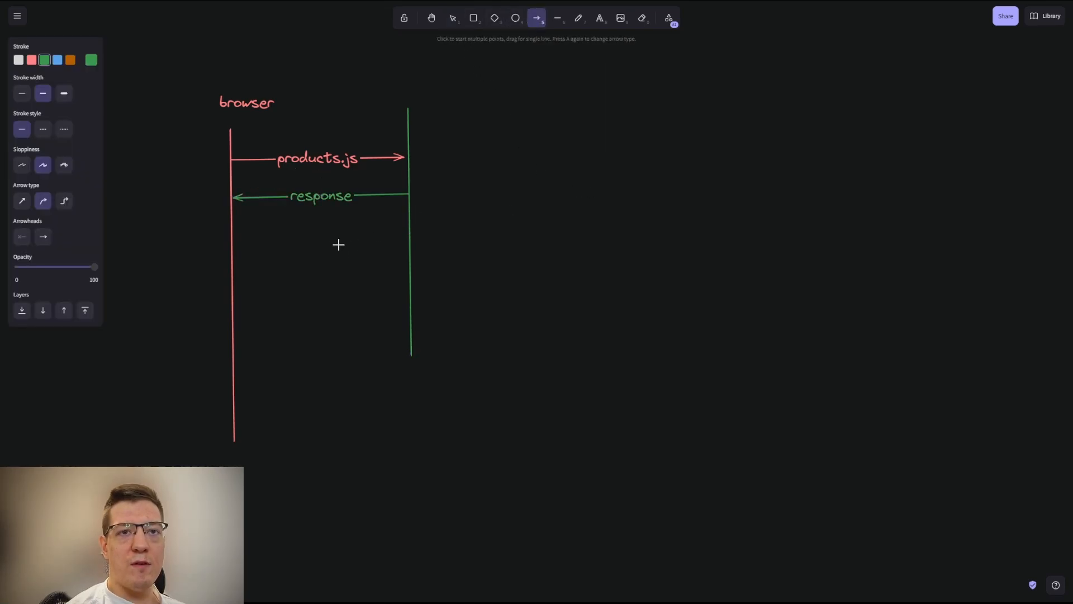
# Draw a second request arrow below it labelled 'loader/clientLoader'
pyautogui.moveTo(233, 236); pyautogui.dragTo(352, 236)
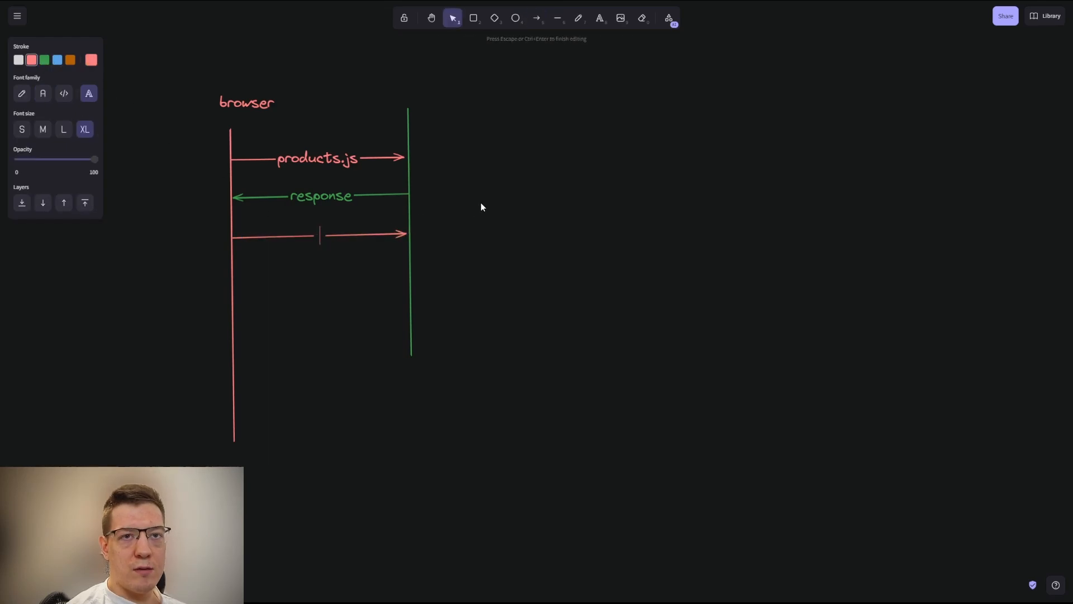
pyautogui.write('loader')
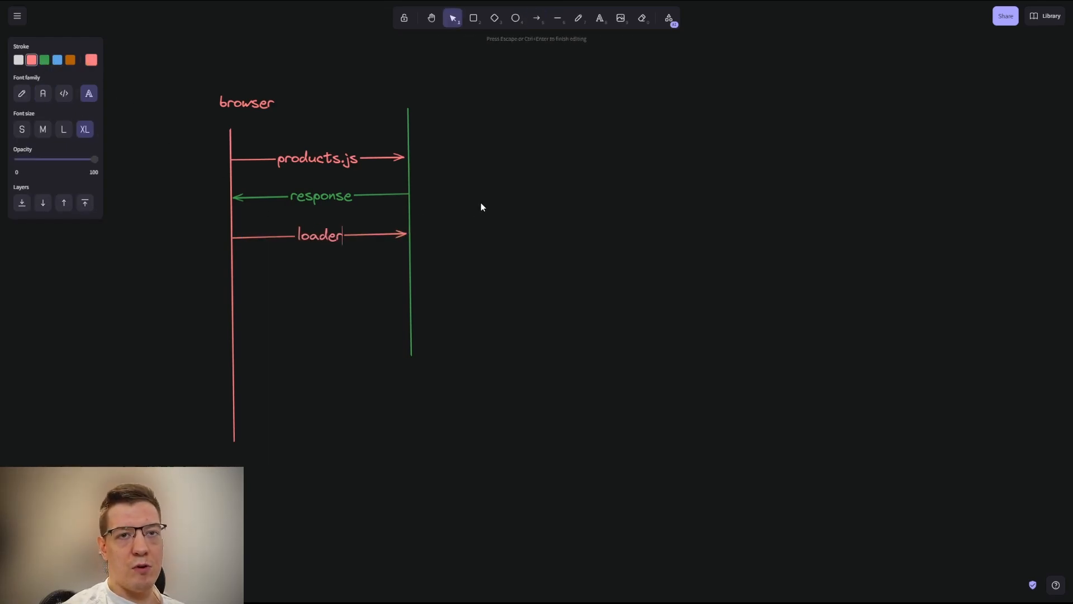
pyautogui.write('/clientLoader')
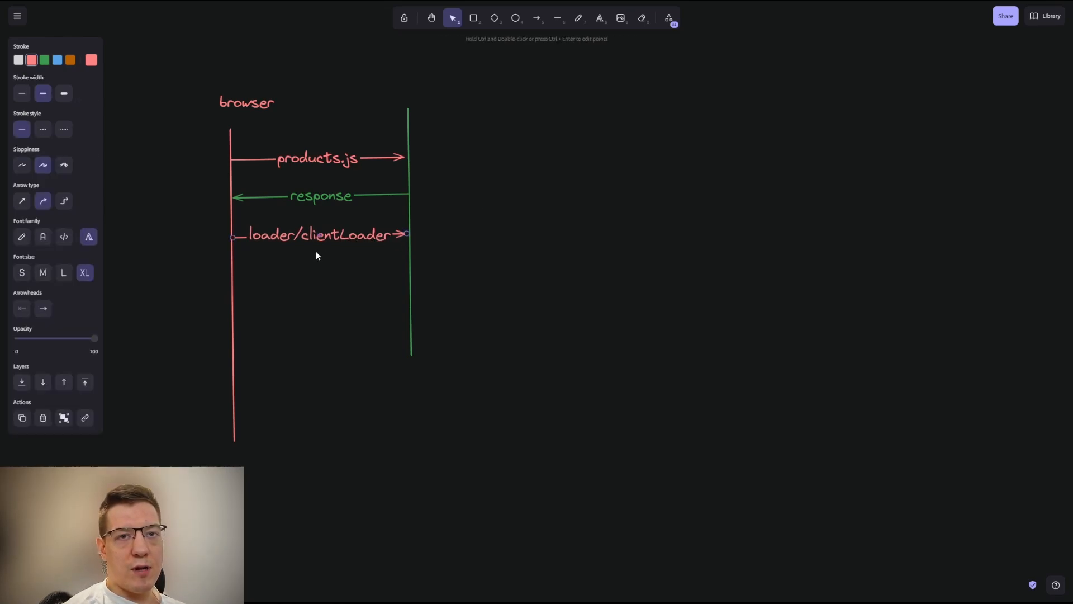
pyautogui.click(538, 17)
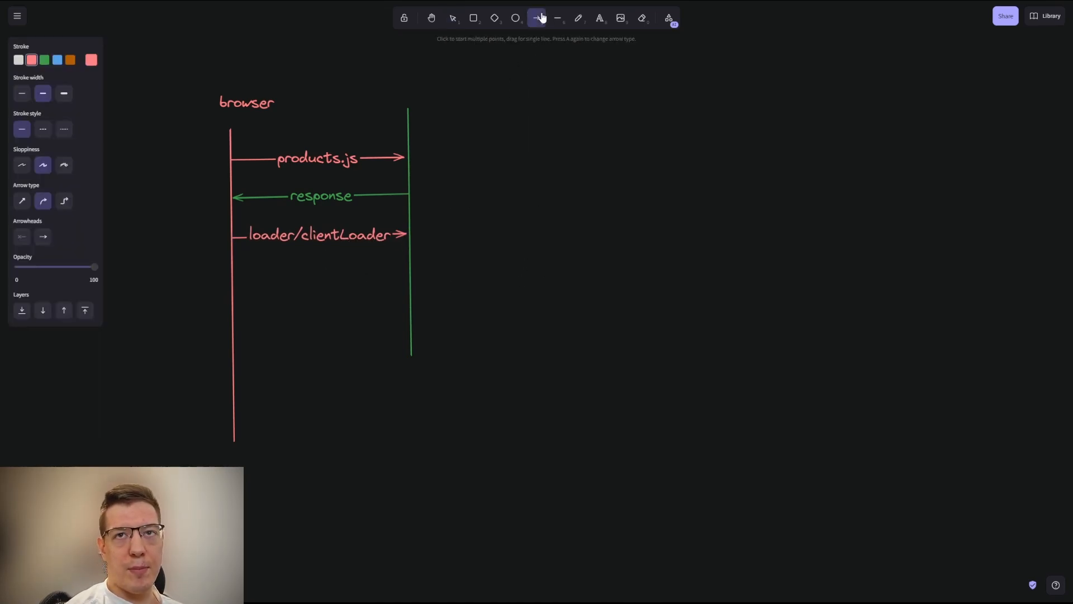
# Draw the second response arrow and a diagonal arrow down to the 'render begins' ellipse
pyautogui.moveTo(409, 268); pyautogui.dragTo(245, 267)
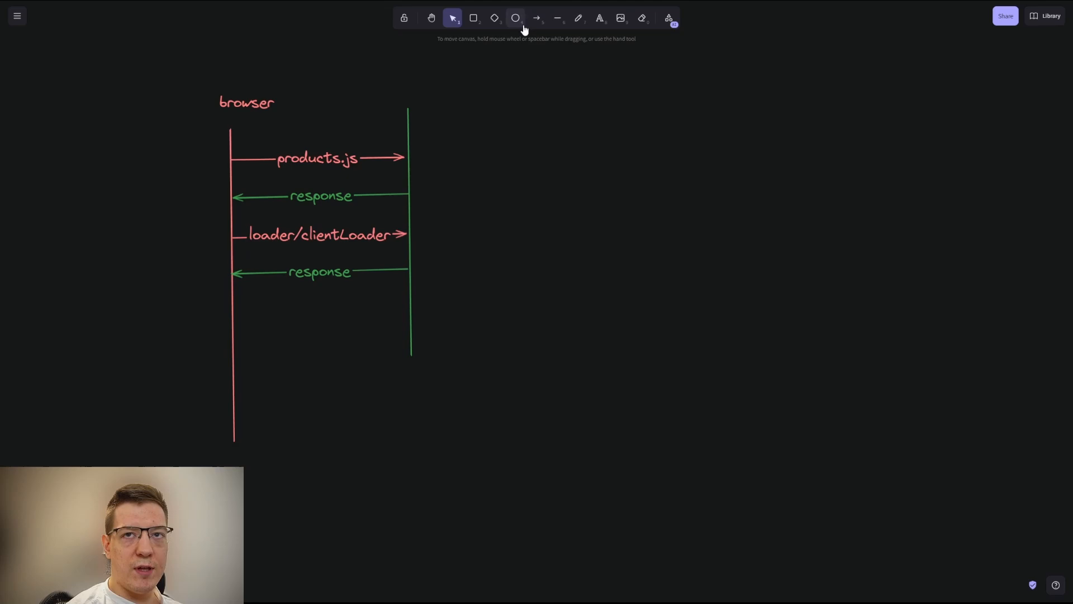
pyautogui.moveTo(231, 294); pyautogui.dragTo(342, 510)
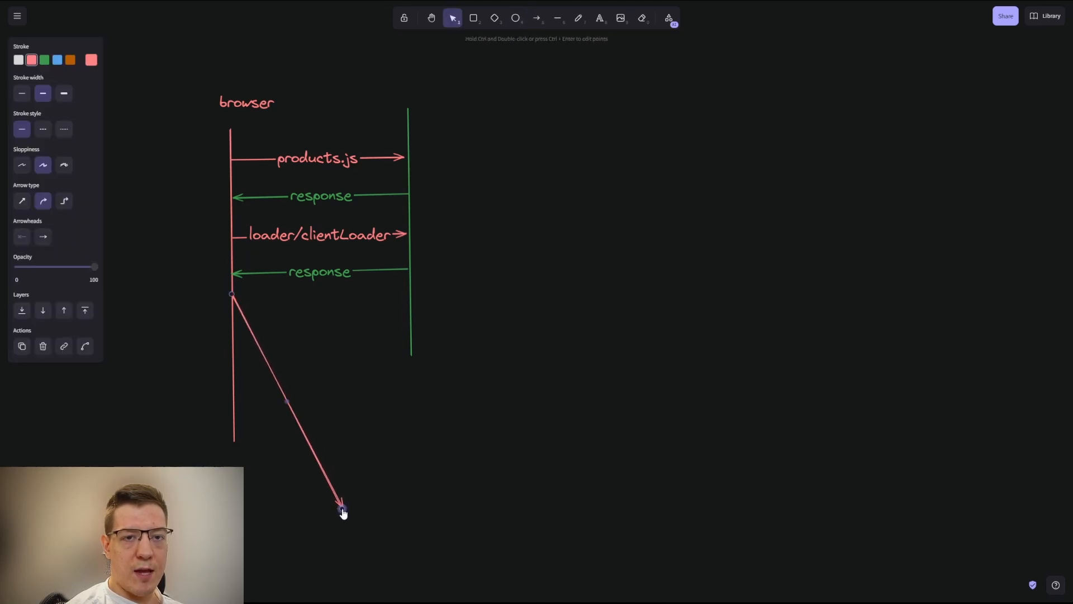
pyautogui.click(400, 88)
pyautogui.write('render begins')
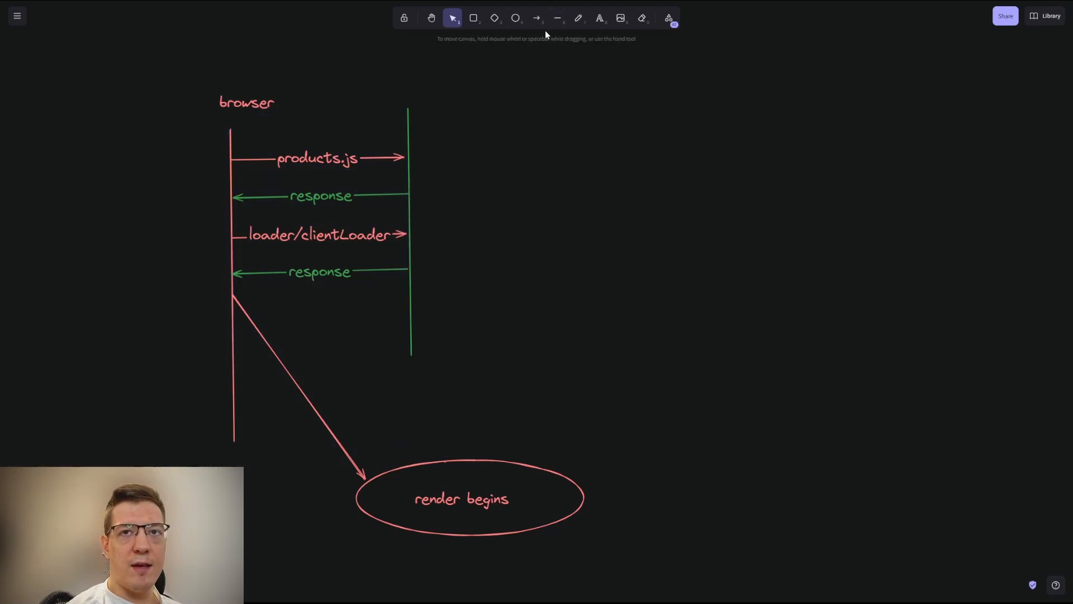
# Add 500ms timing notes beside the products.js and second request arrows
pyautogui.click(316, 157)
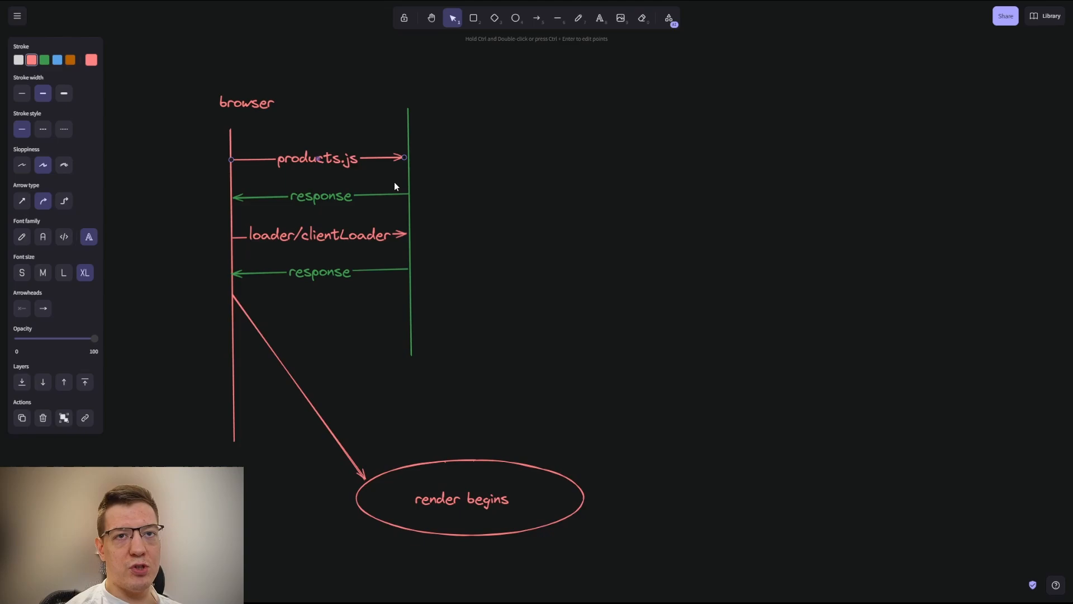
pyautogui.moveTo(579, 65)
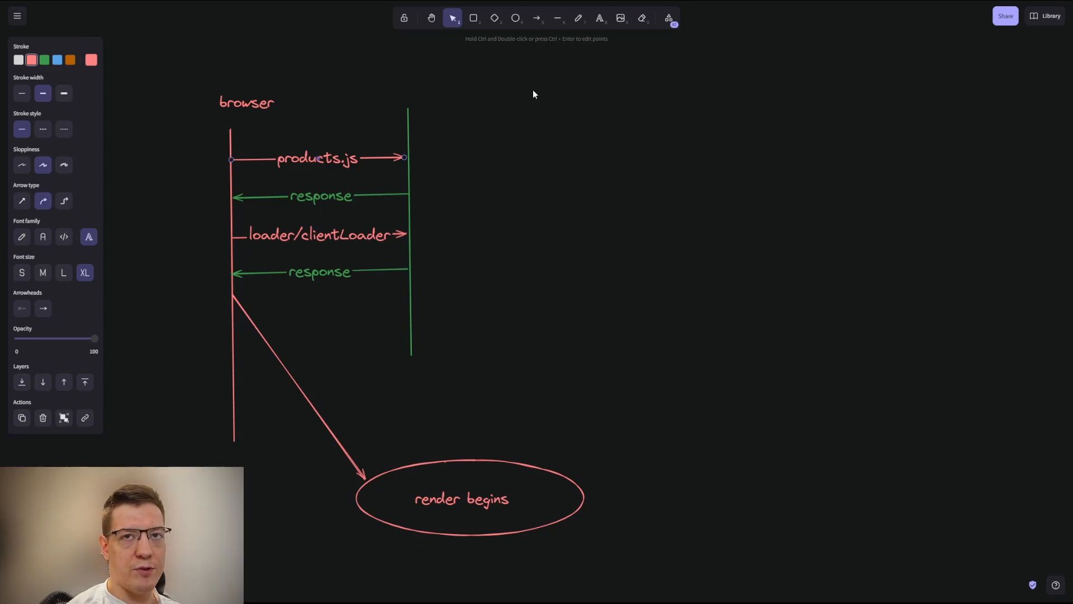
pyautogui.moveTo(529, 86)
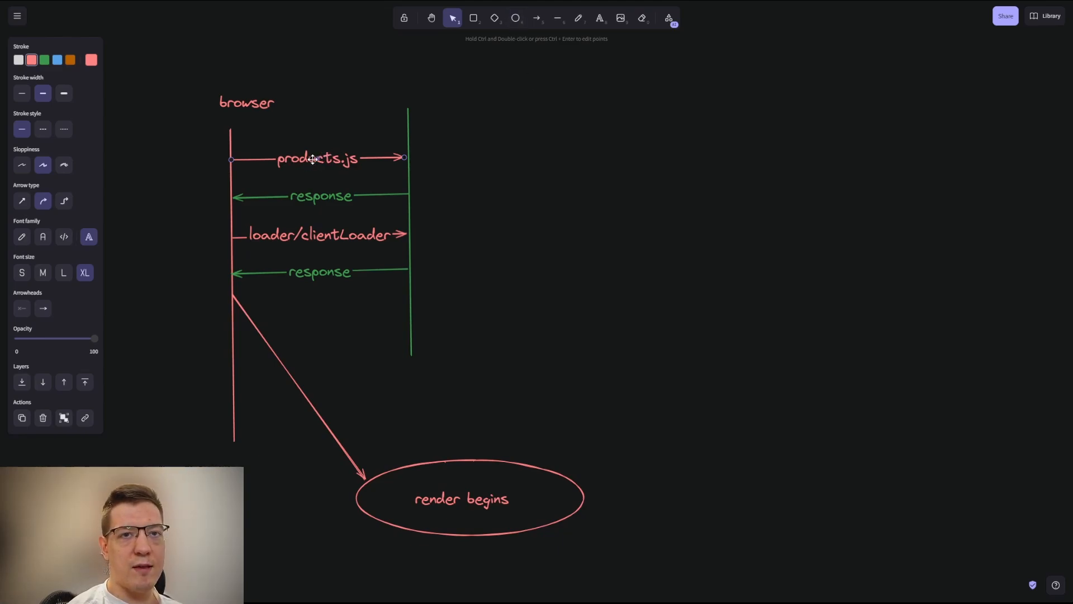
pyautogui.doubleClick(317, 158)
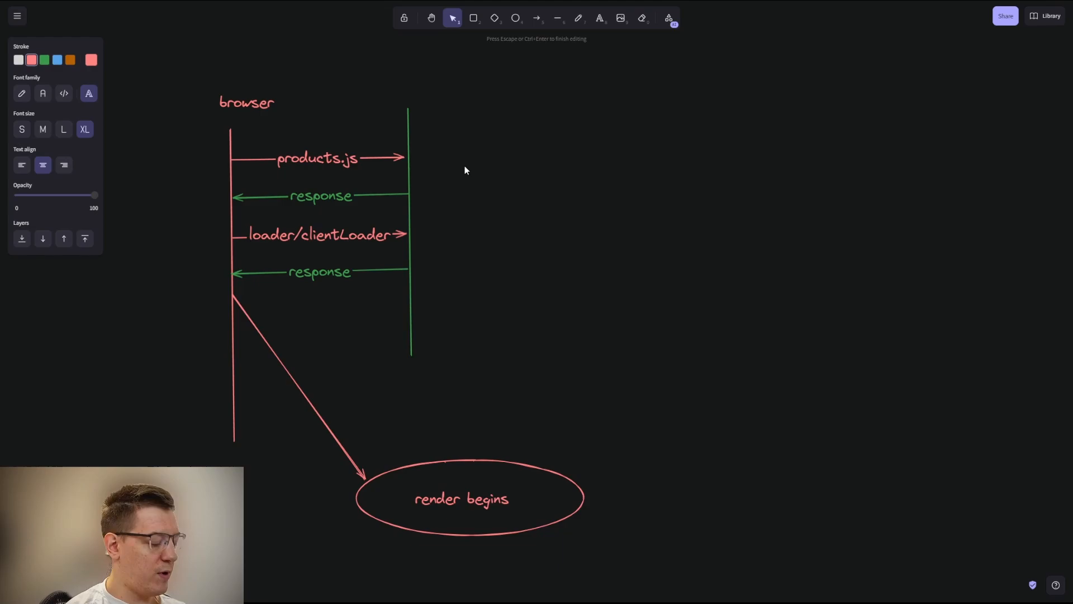
pyautogui.write('500ms')
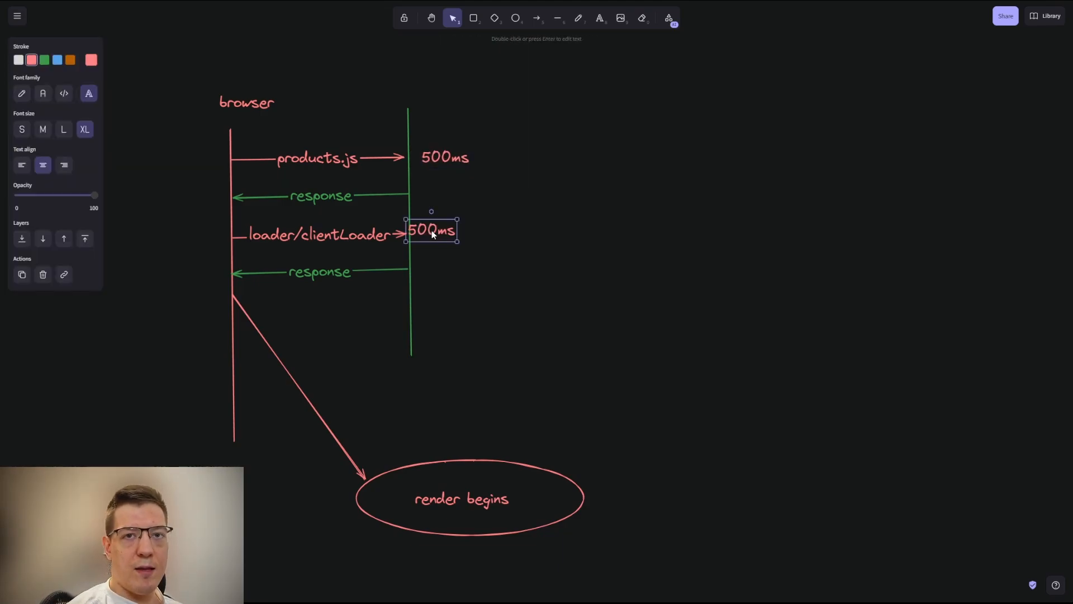
pyautogui.click(515, 239)
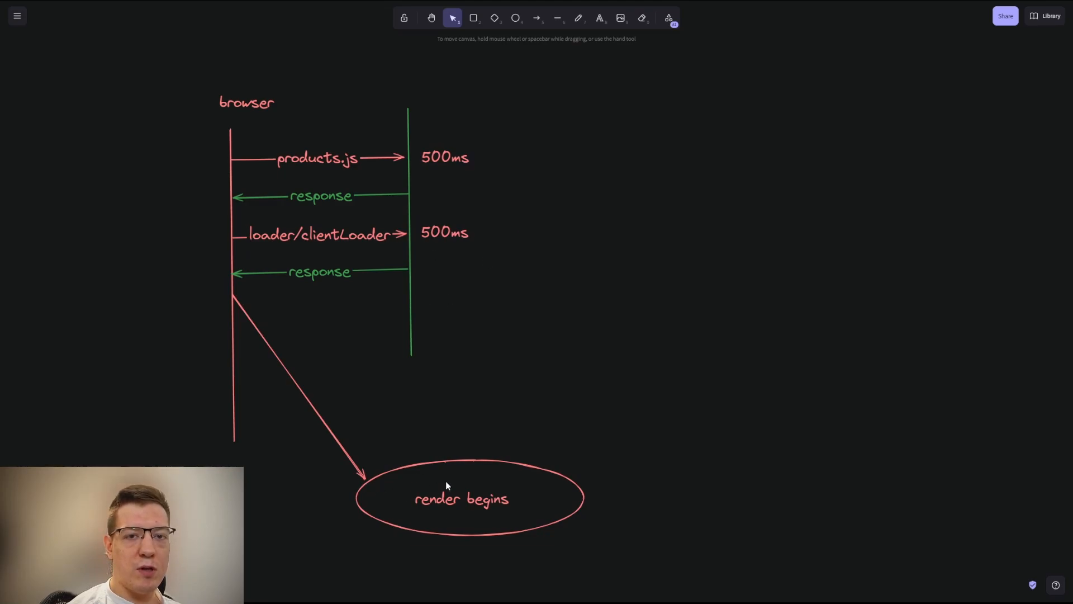
# Label the diagonal arrow 1000ms and add a 'server' label to the second lifeline
pyautogui.click(301, 390)
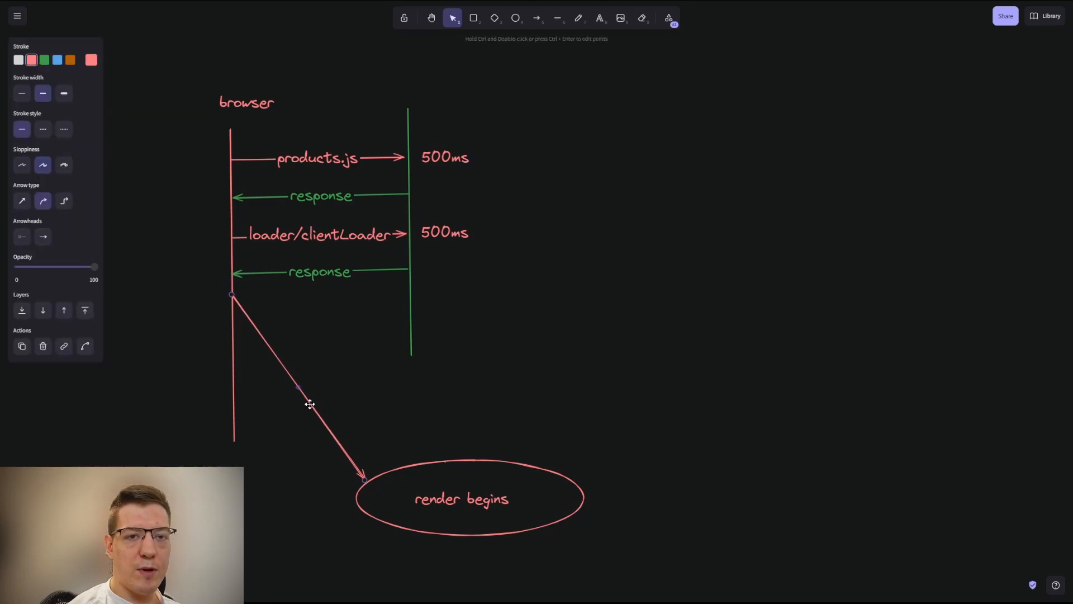
pyautogui.write('1s')
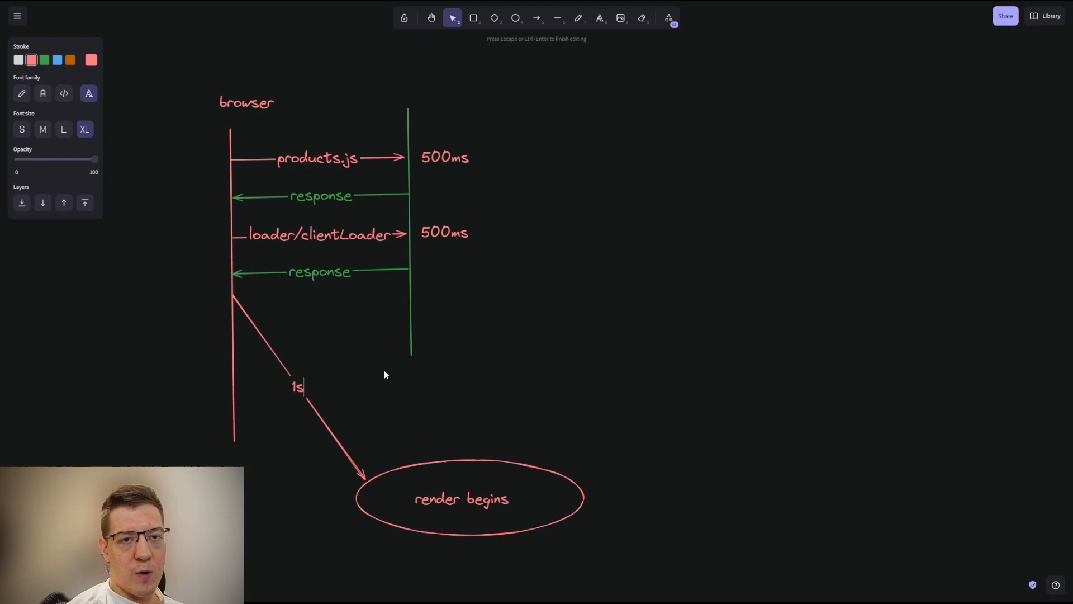
pyautogui.doubleClick(296, 387)
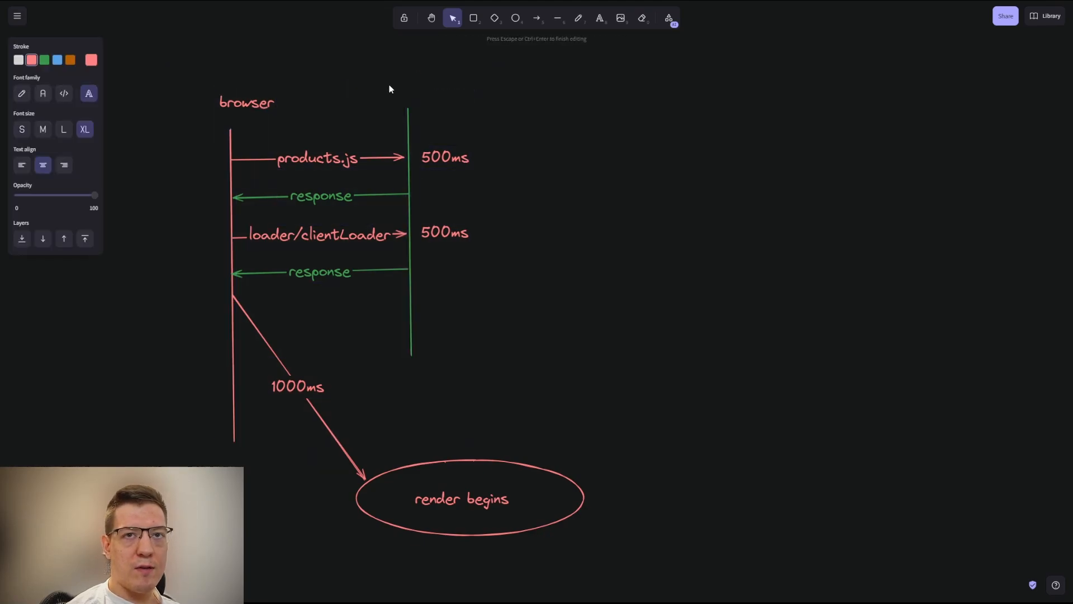
pyautogui.write('server')
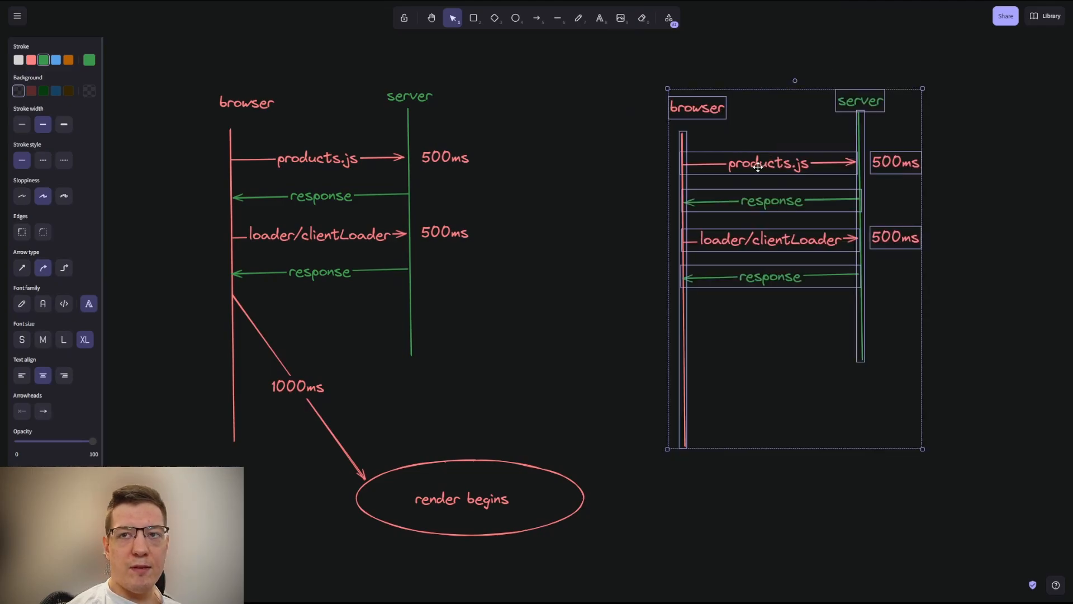
# Rename the copy's first request to products.loader.js and change its timing to 100ms
pyautogui.doubleClick(768, 163)
pyautogui.write('loader.')
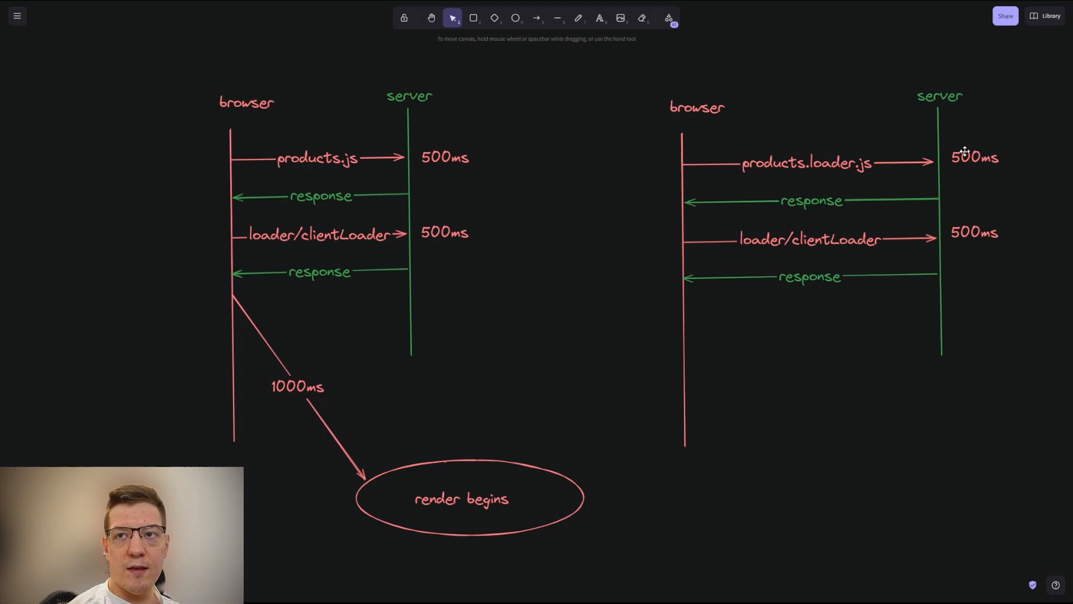
pyautogui.doubleClick(975, 157)
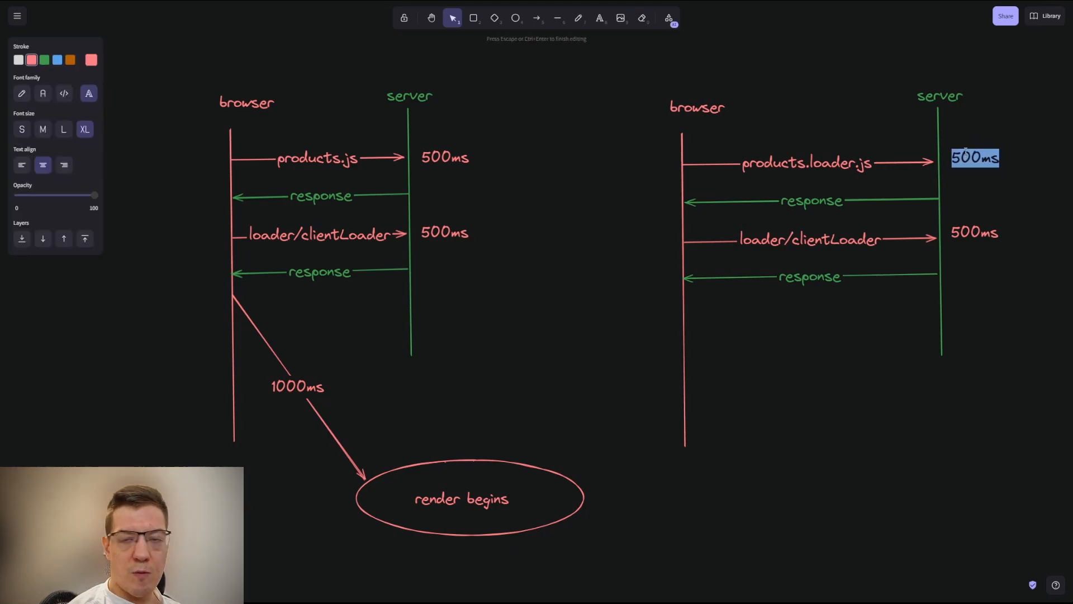
pyautogui.write('100ms')
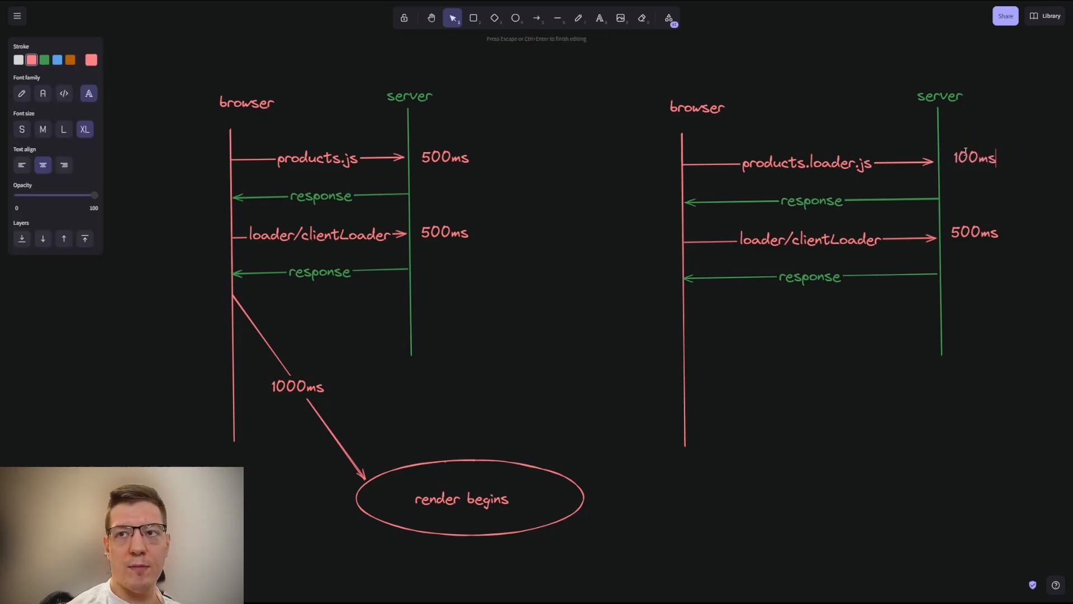
pyautogui.click(807, 163)
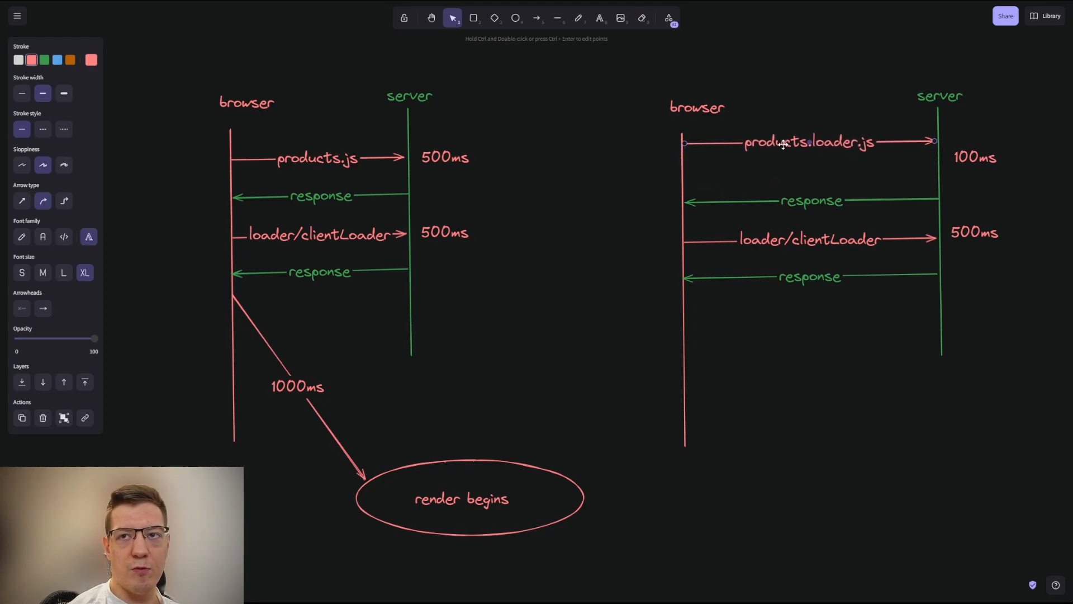
pyautogui.moveTo(755, 158)
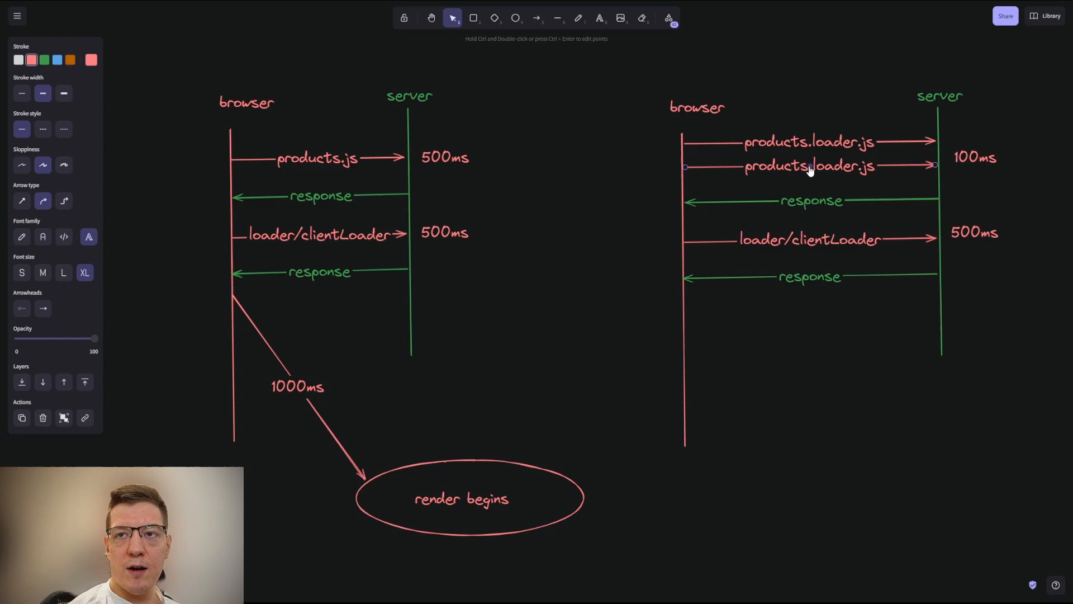
# Rename the duplicated request label to products.component.js and select the 100ms timing
pyautogui.doubleClick(809, 165)
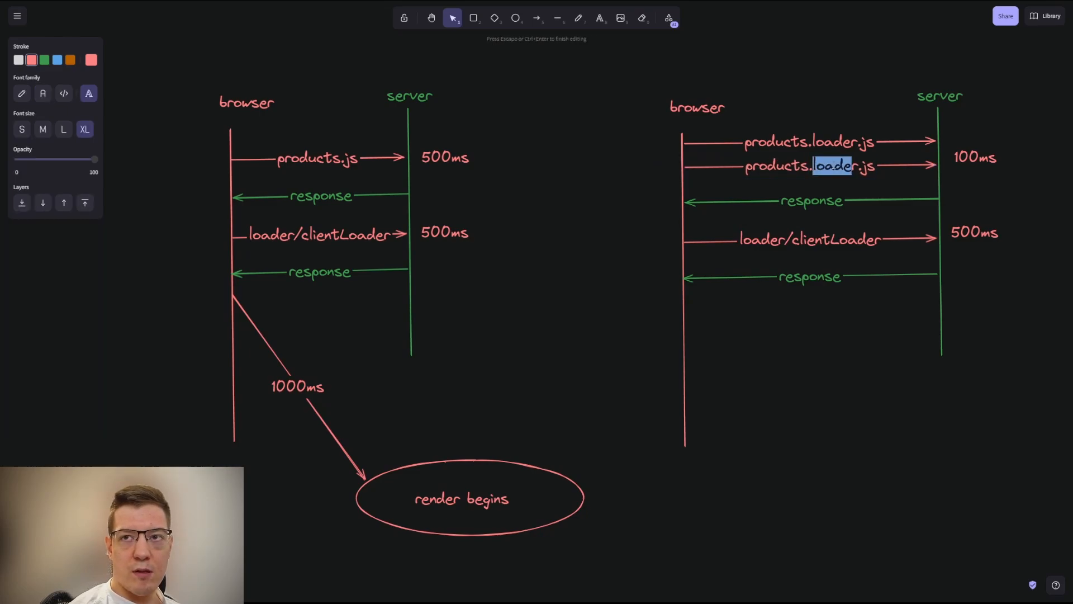
pyautogui.write('component')
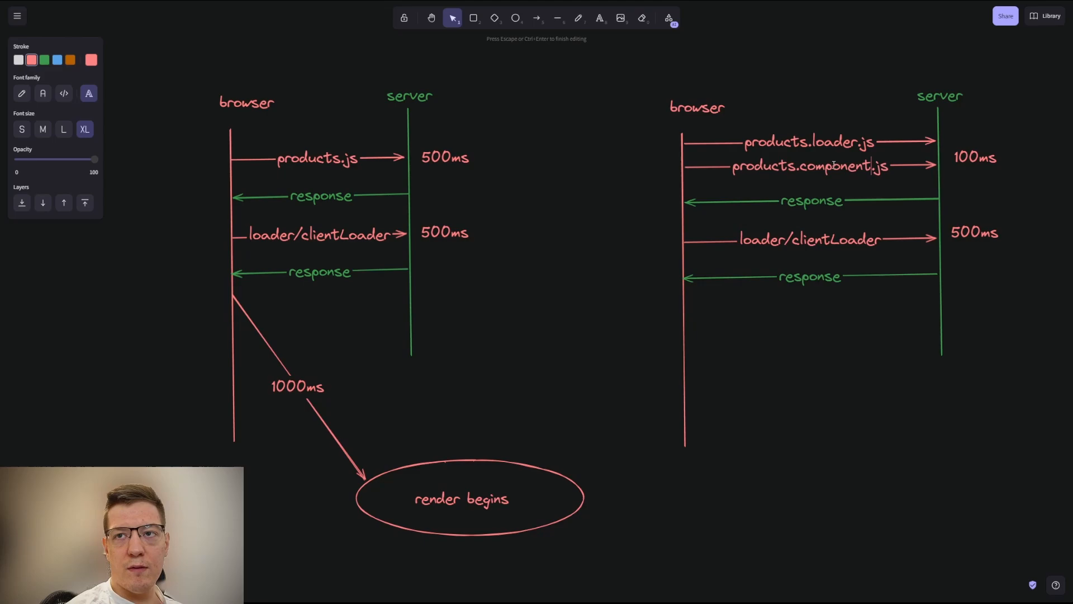
pyautogui.click(807, 165)
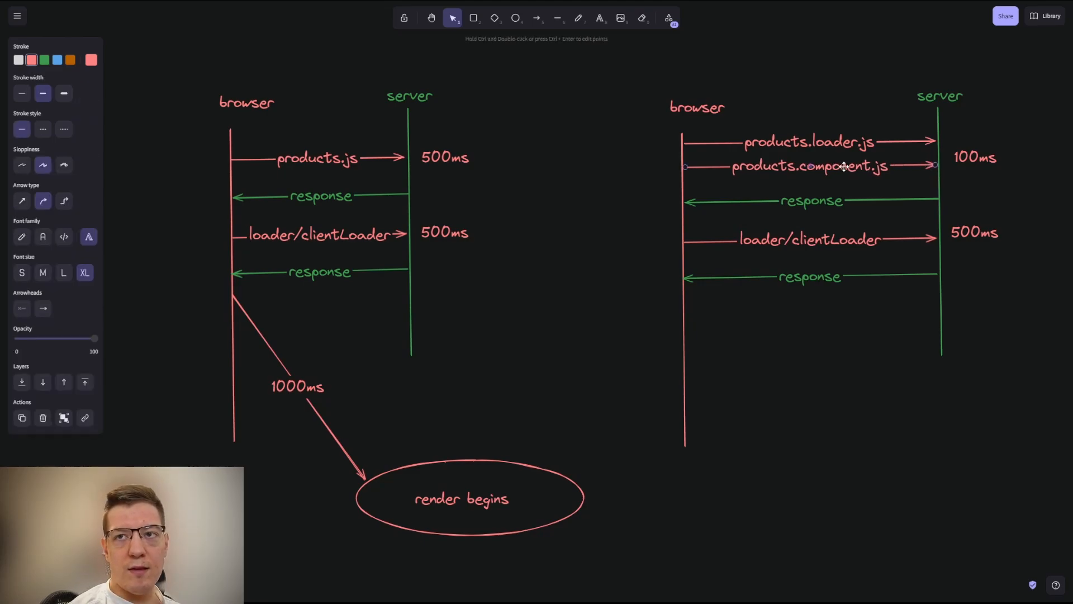
pyautogui.moveTo(908, 184)
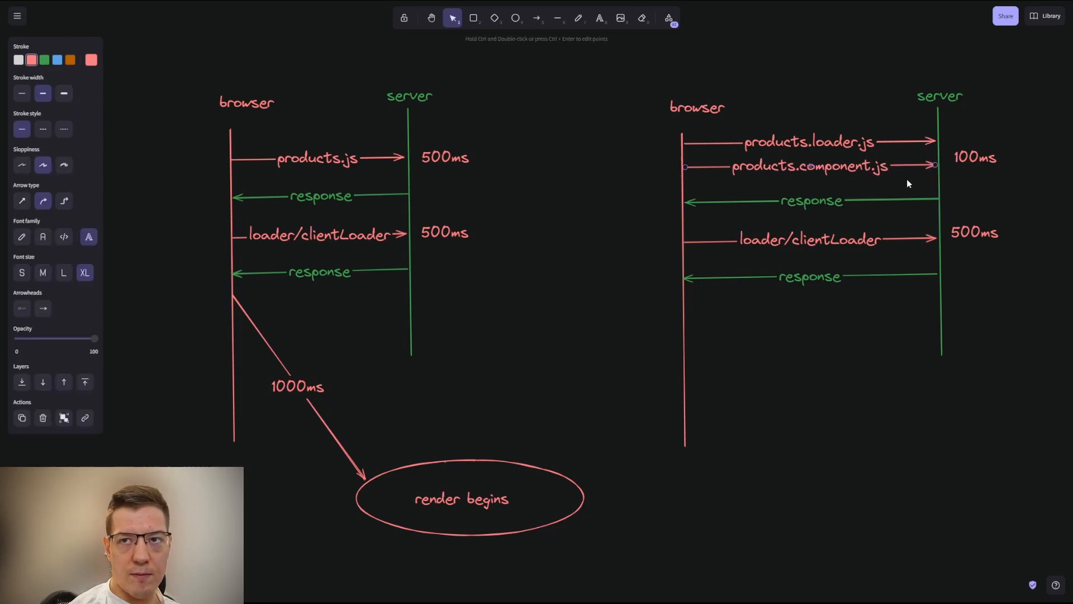
pyautogui.moveTo(903, 188)
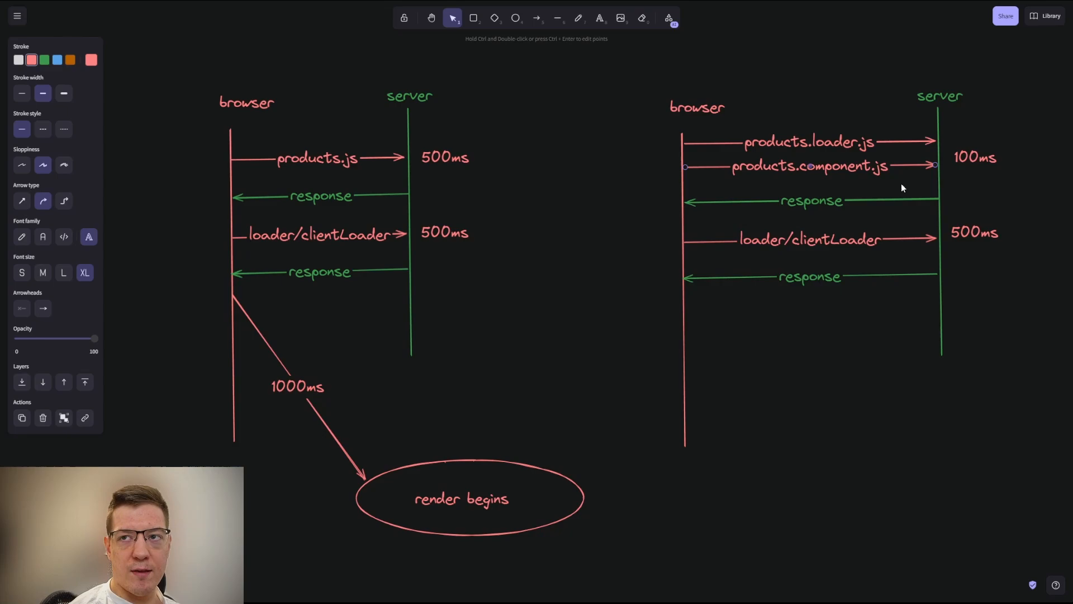
pyautogui.moveTo(860, 161)
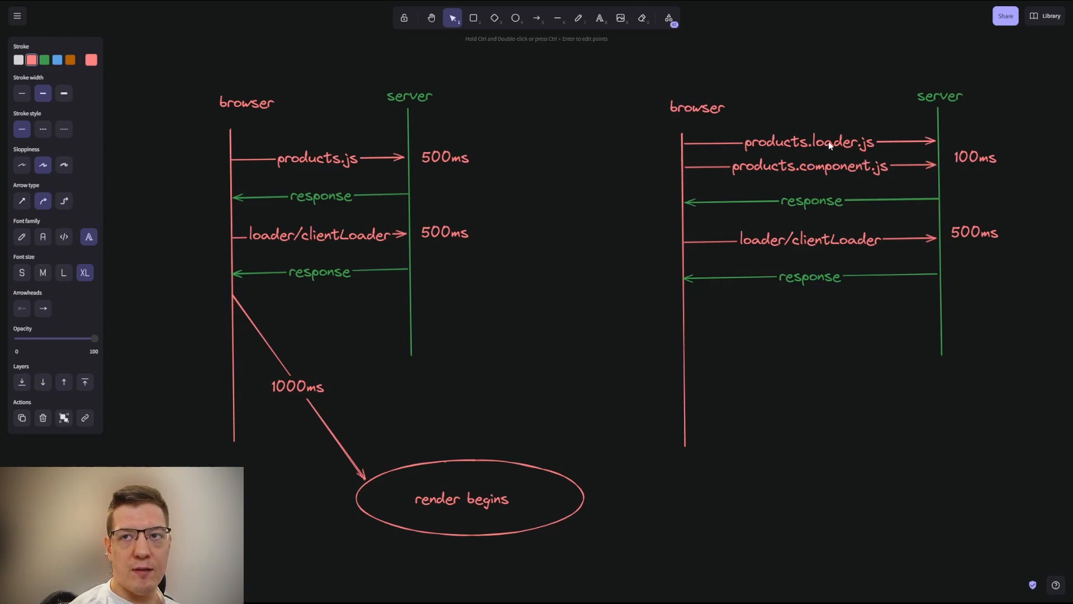
pyautogui.click(970, 143)
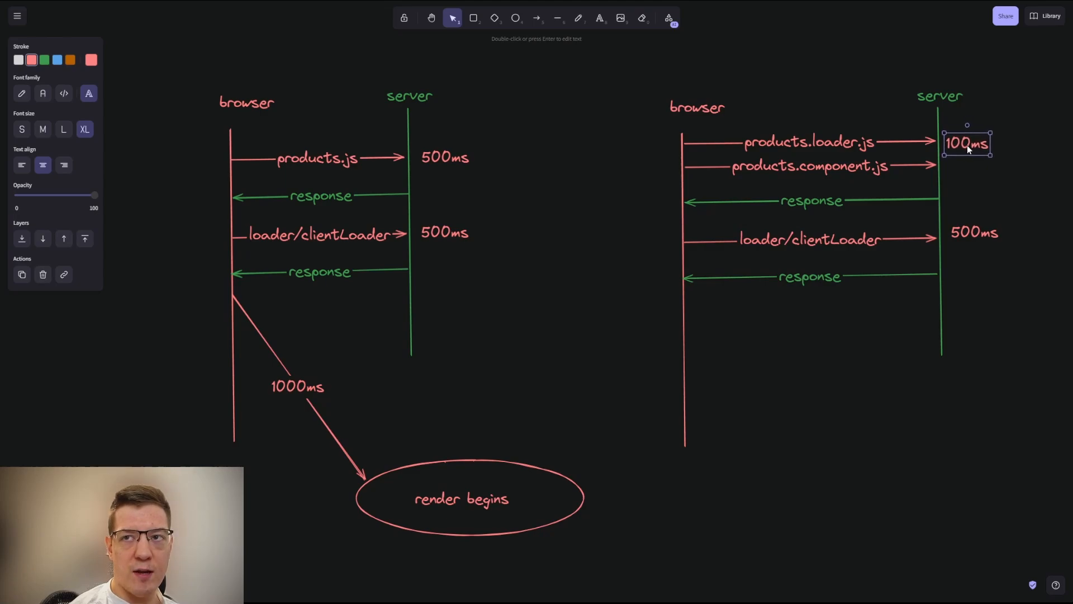
# Rename the first response to 'response for loader' and reposition the lower 500ms timing
pyautogui.click(812, 200)
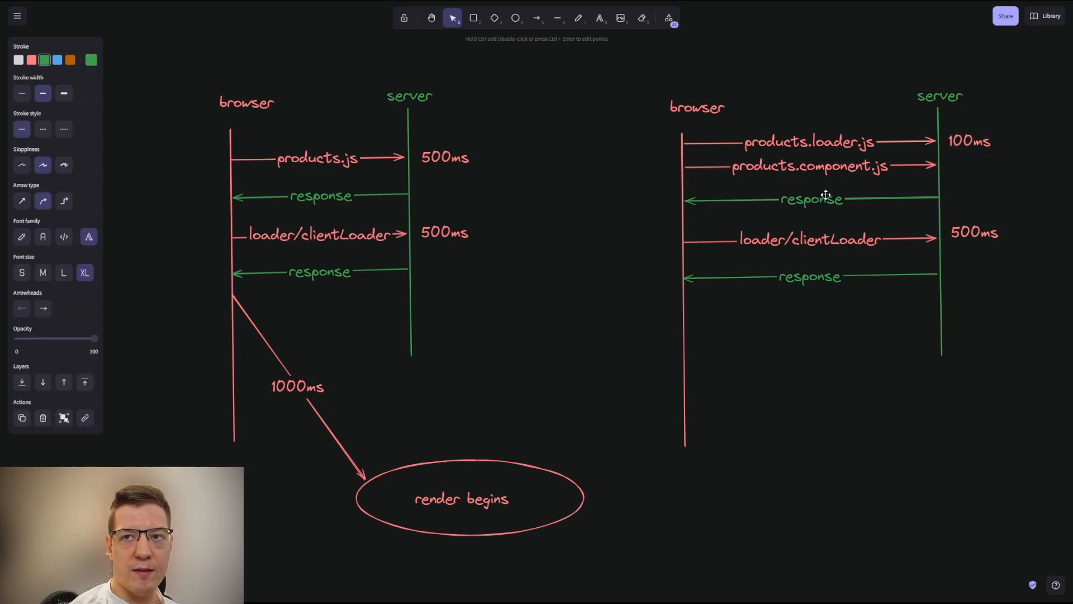
pyautogui.doubleClick(811, 199)
pyautogui.write(' for loader')
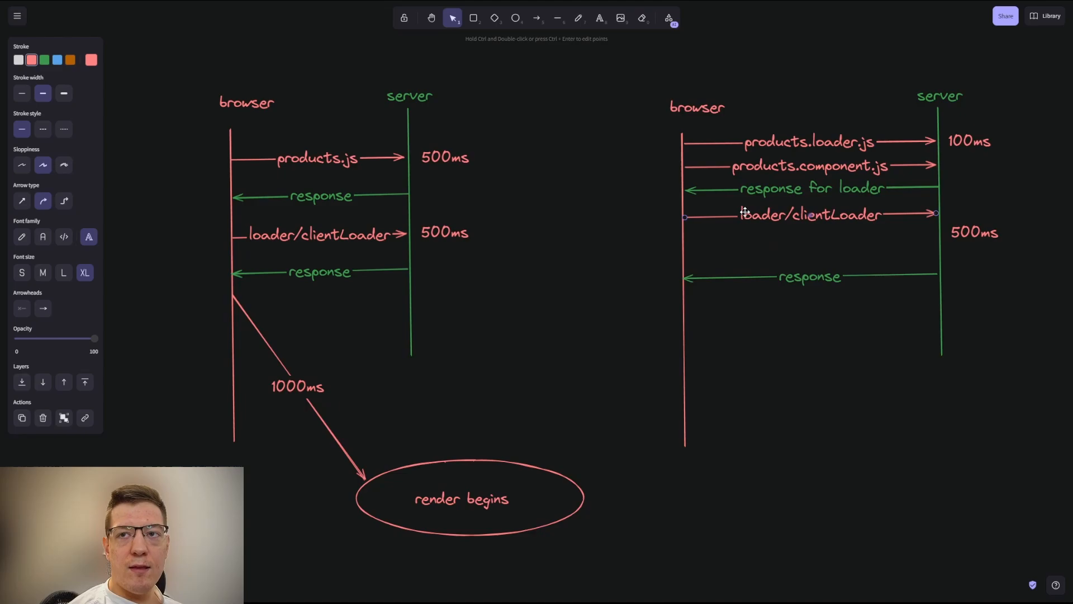
pyautogui.moveTo(755, 240)
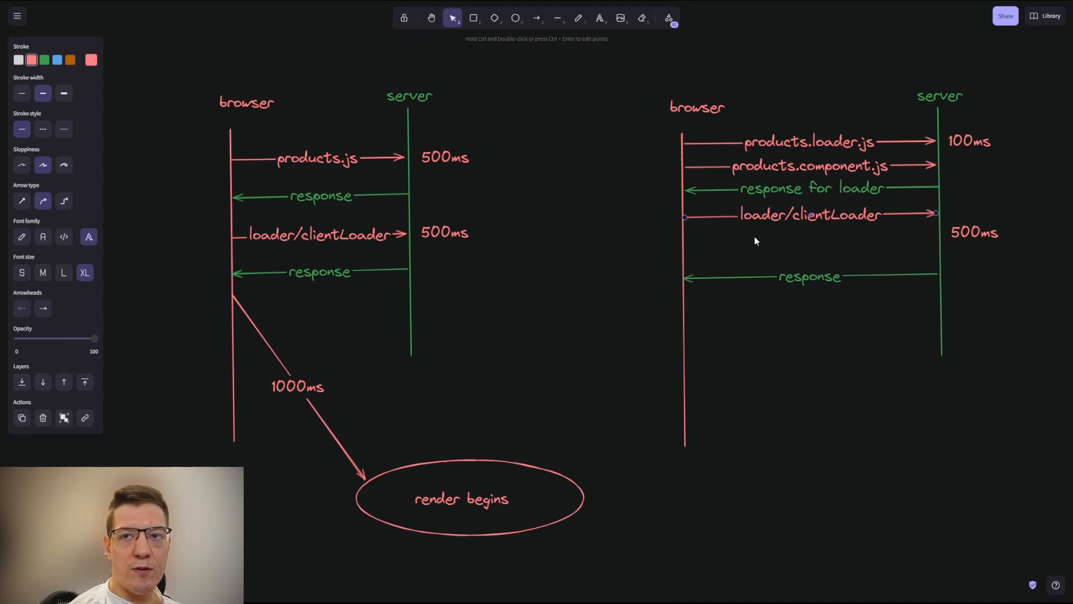
pyautogui.moveTo(928, 262)
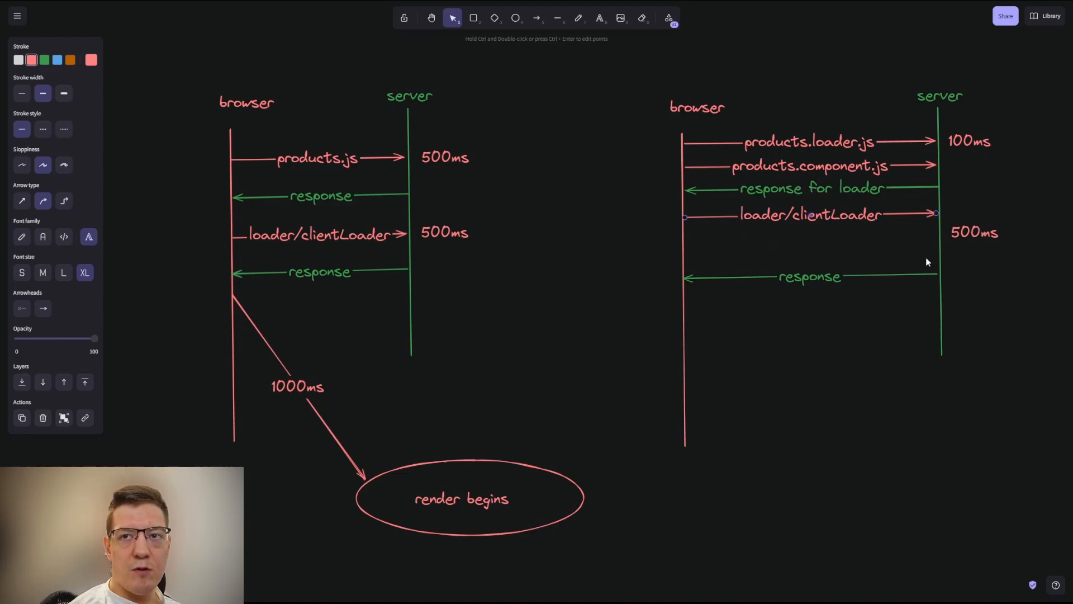
pyautogui.click(971, 215)
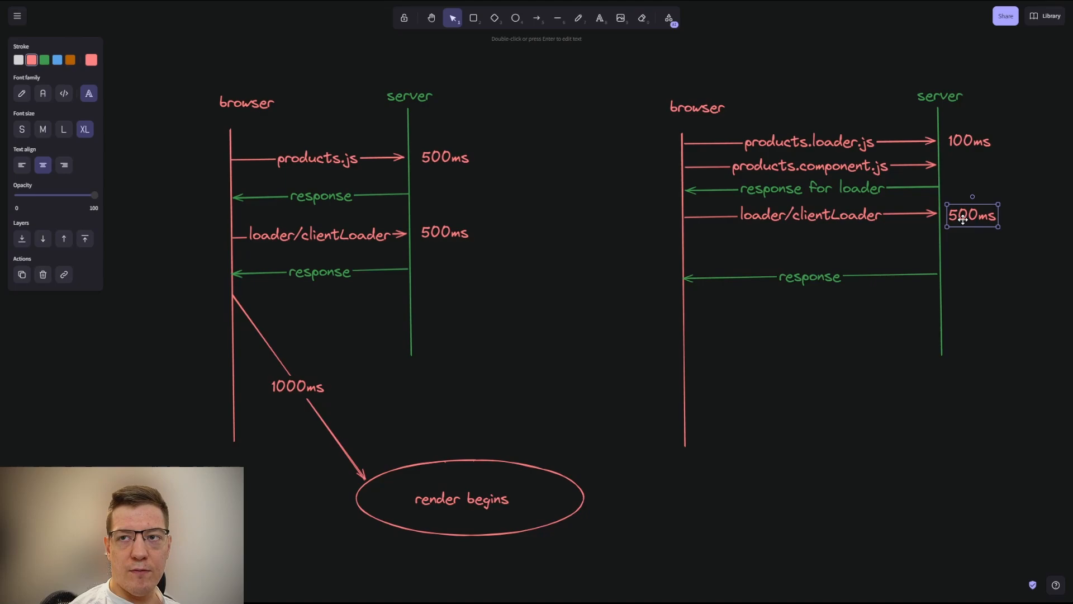
pyautogui.click(589, 87)
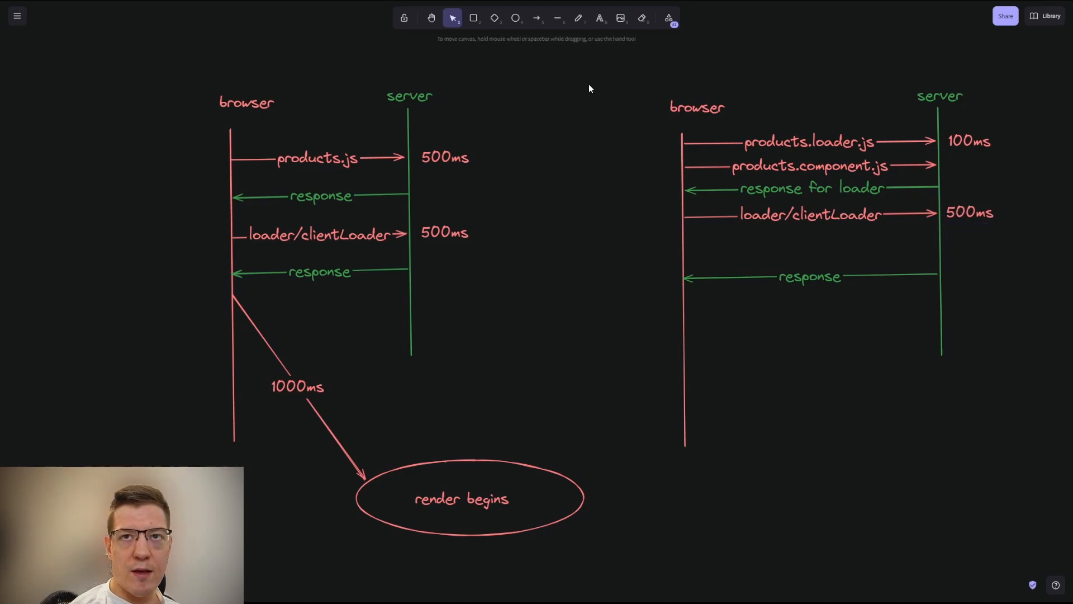
# Draw a green response arrow from server to browser labelled 'products.component.js'
pyautogui.click(537, 17)
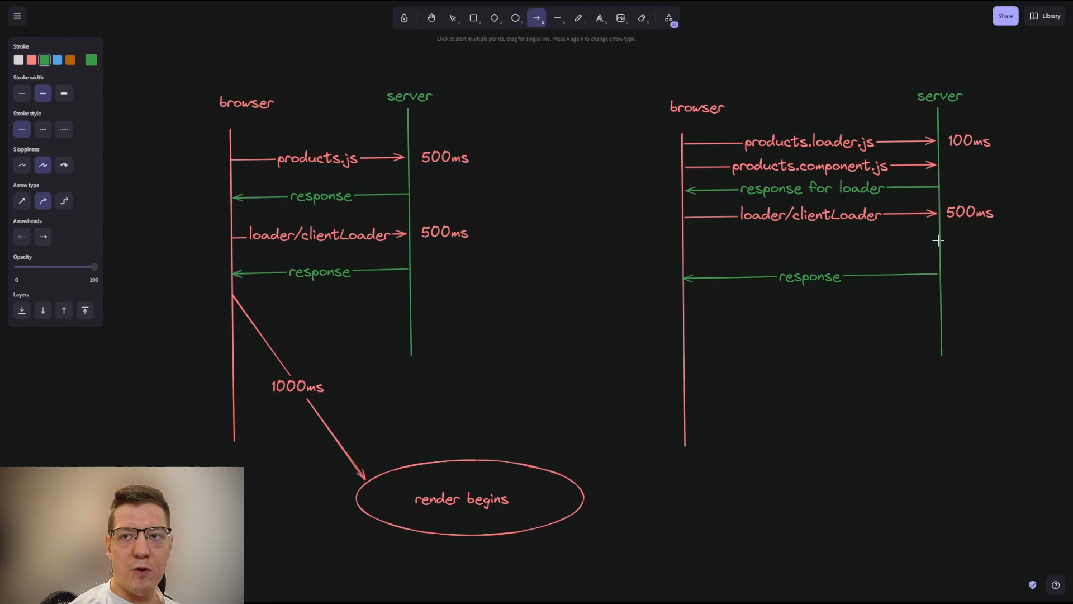
pyautogui.moveTo(941, 241); pyautogui.dragTo(688, 245)
pyautogui.write('response products.component.js')
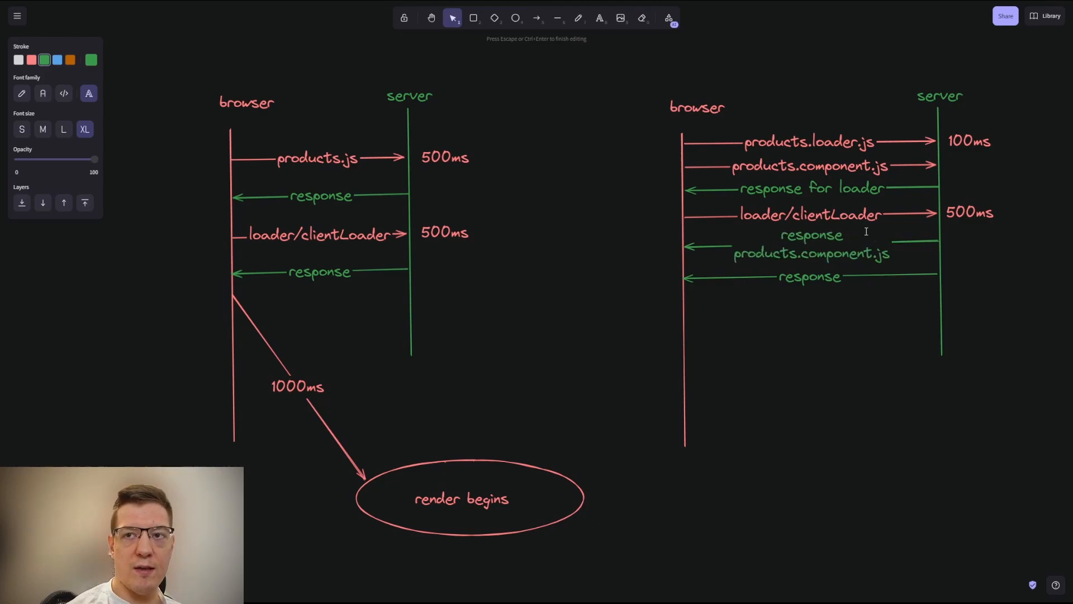
pyautogui.click(811, 188)
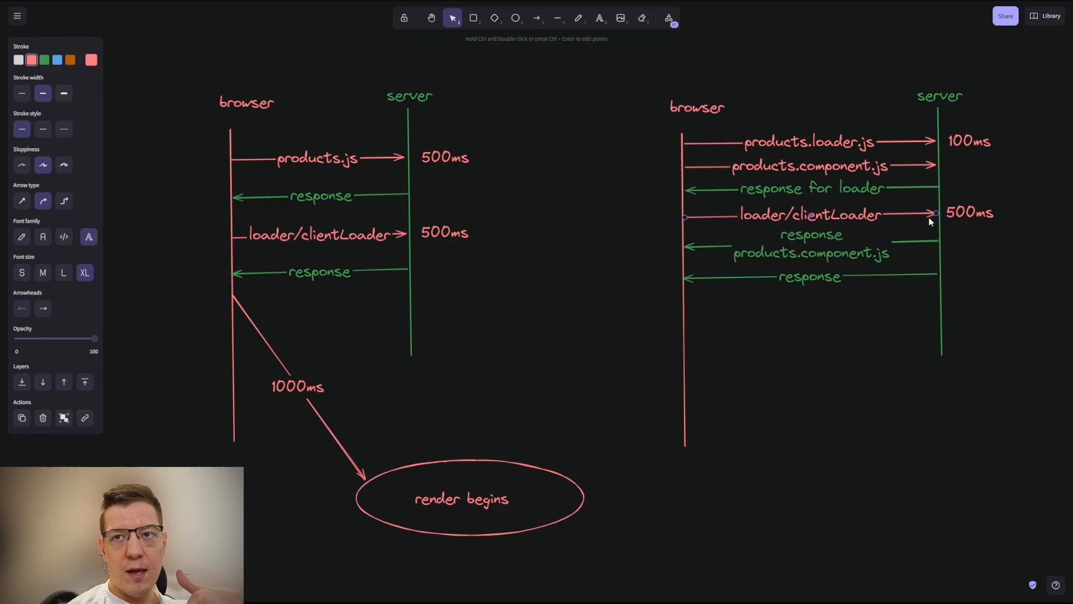
pyautogui.moveTo(803, 251)
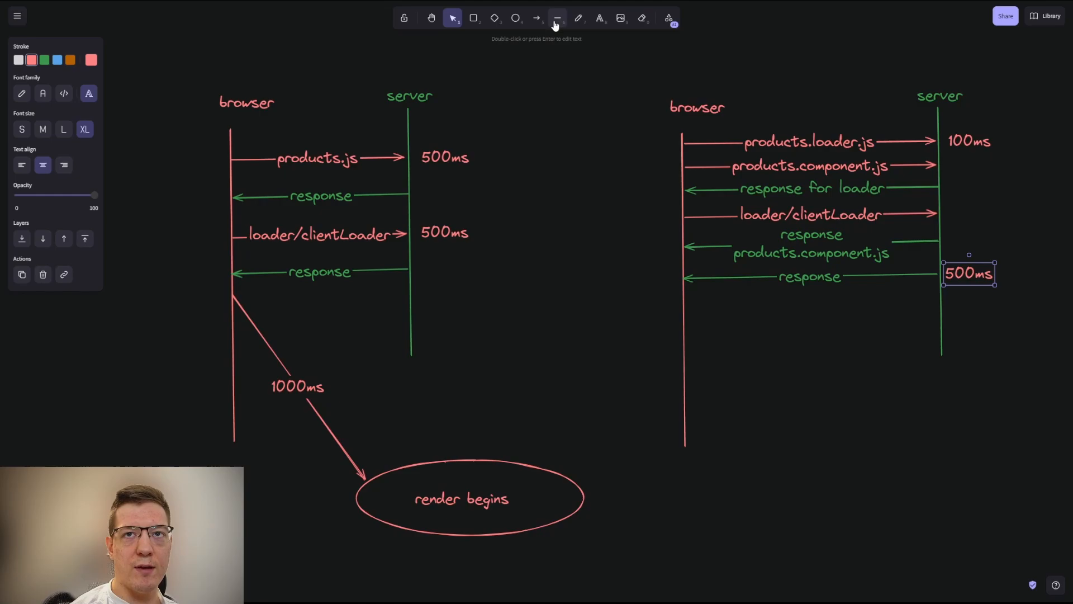
# Draw an arrow from the right browser lifeline to 'render begins' labelled 600ms
pyautogui.click(537, 18)
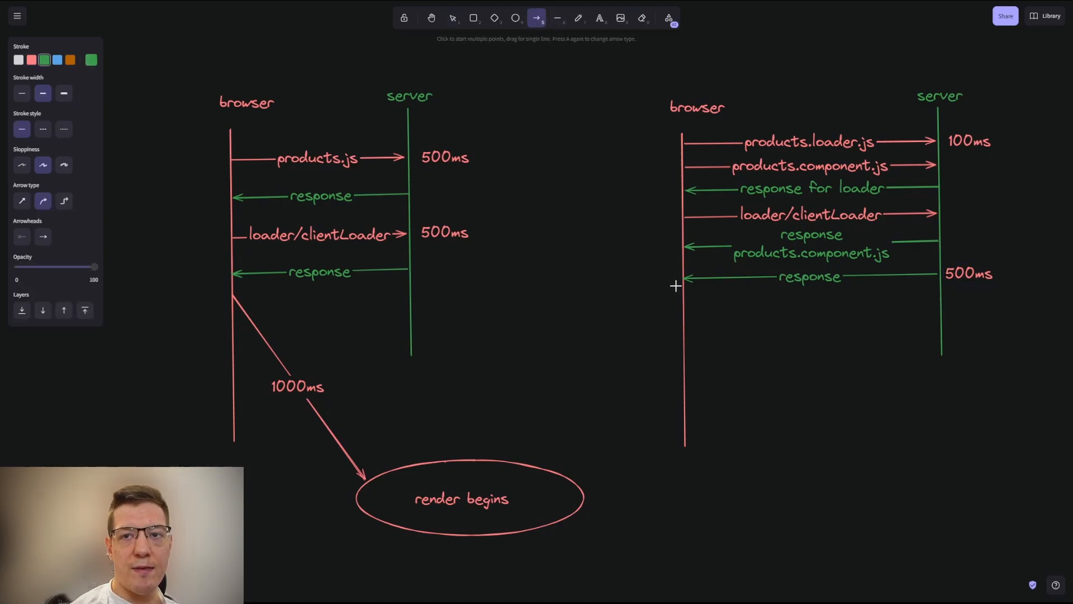
pyautogui.moveTo(681, 279); pyautogui.dragTo(510, 445)
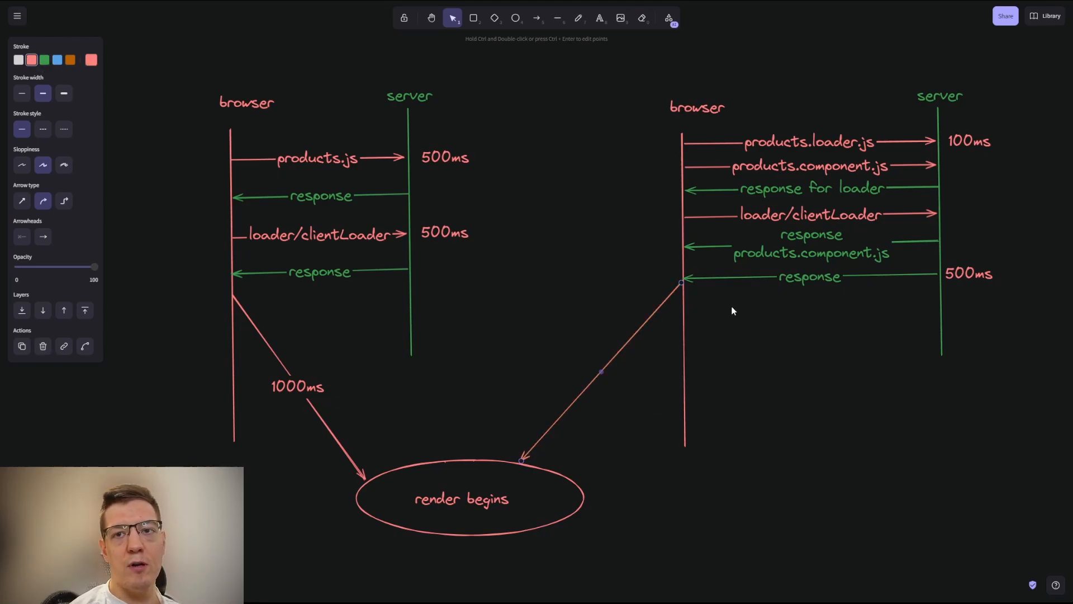
pyautogui.write('600ms')
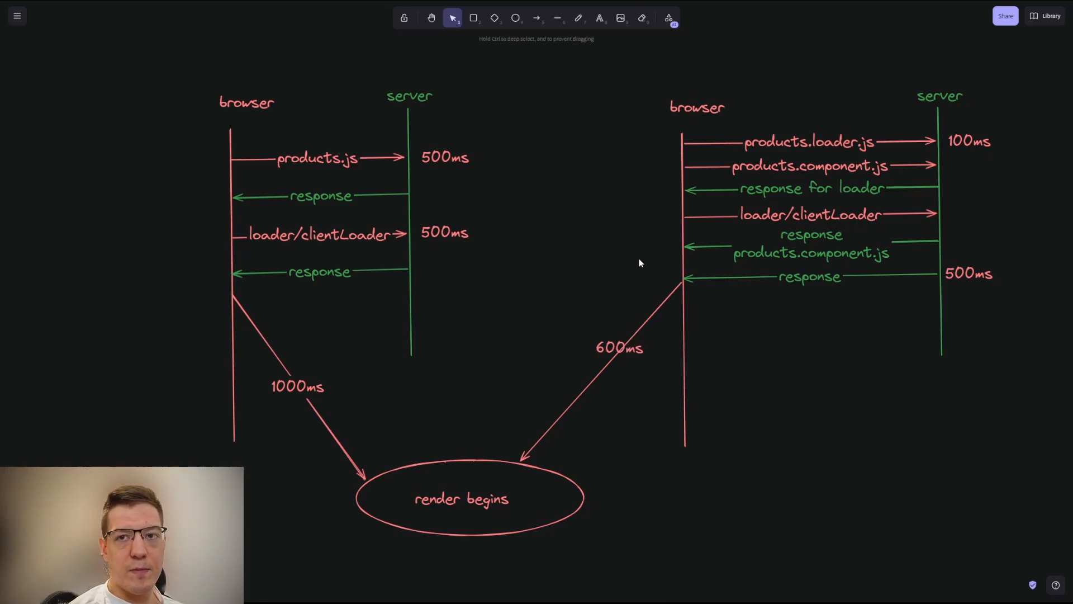
pyautogui.moveTo(535, 467)
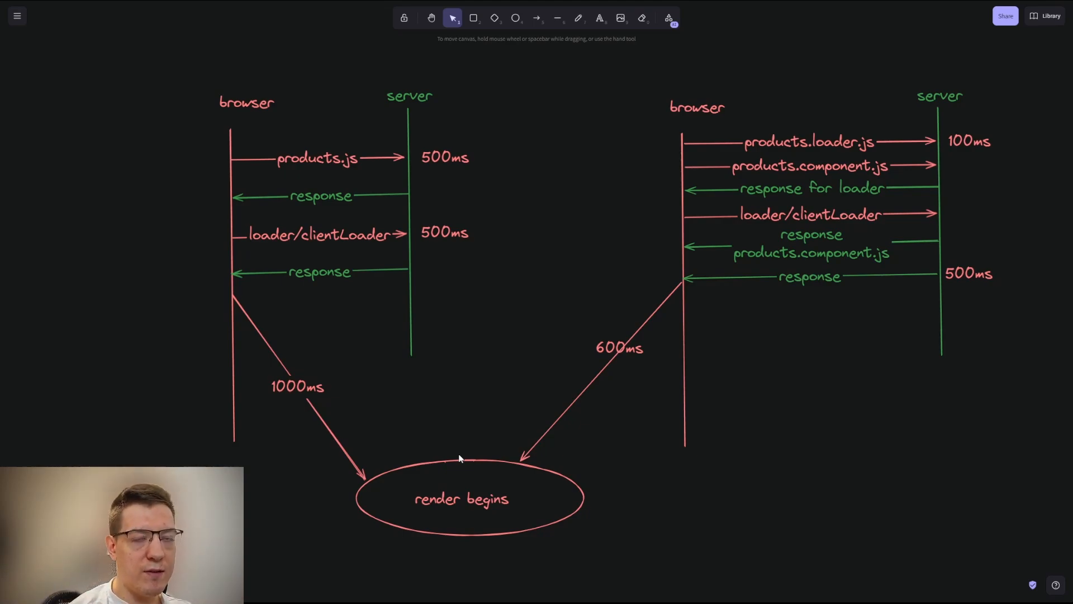
pyautogui.moveTo(509, 411)
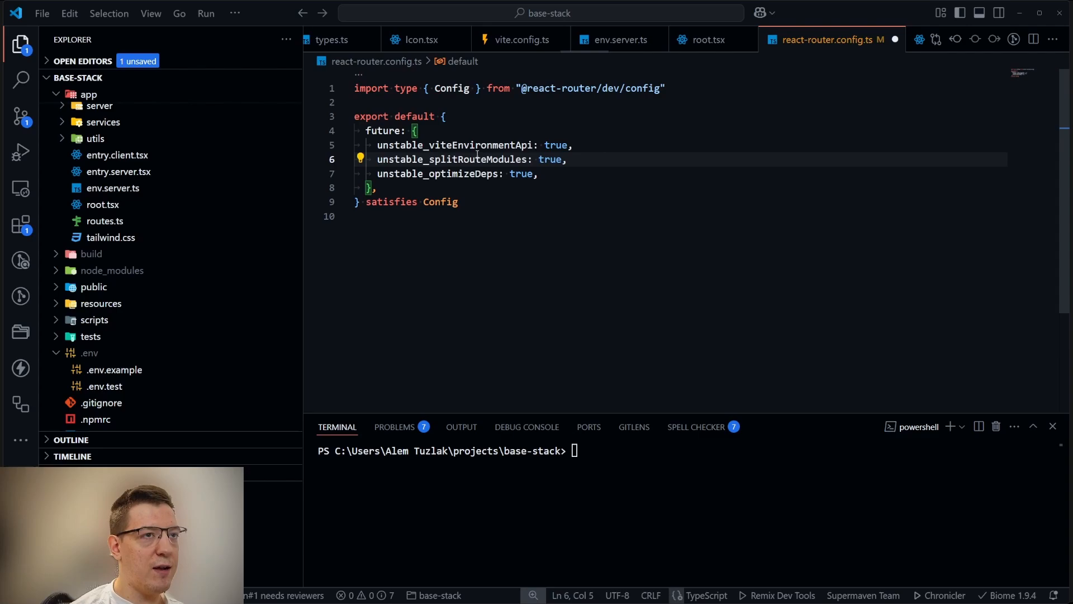
# Select a future flag name in the react-router.config.ts future block
pyautogui.doubleClick(451, 159)
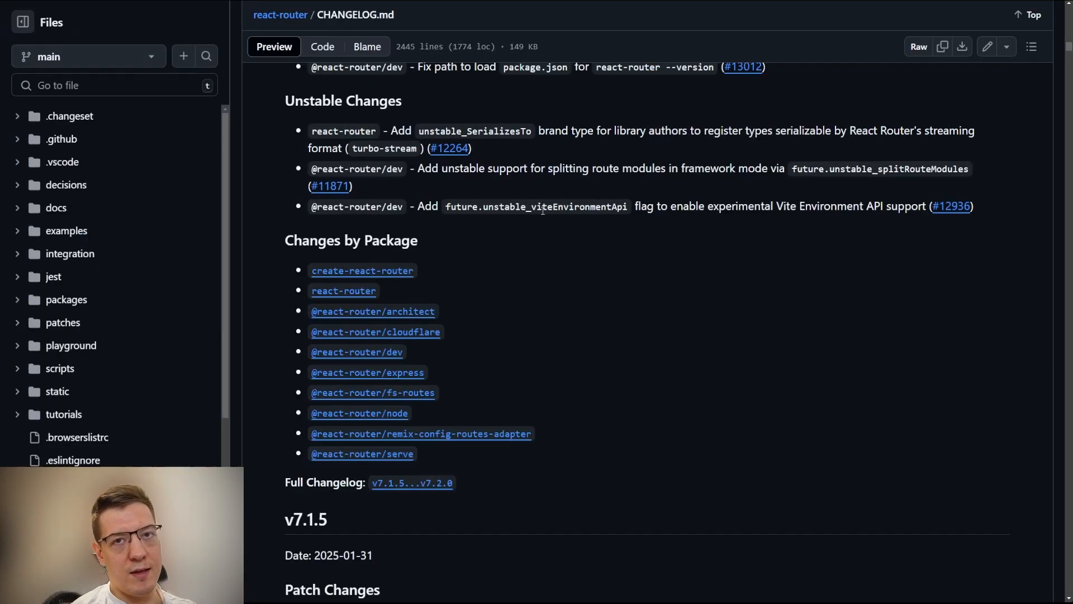
# Highlight the unstable_viteEnvironmentApi flag name in the v7.2.0 Unstable Changes list
pyautogui.doubleClick(554, 206)
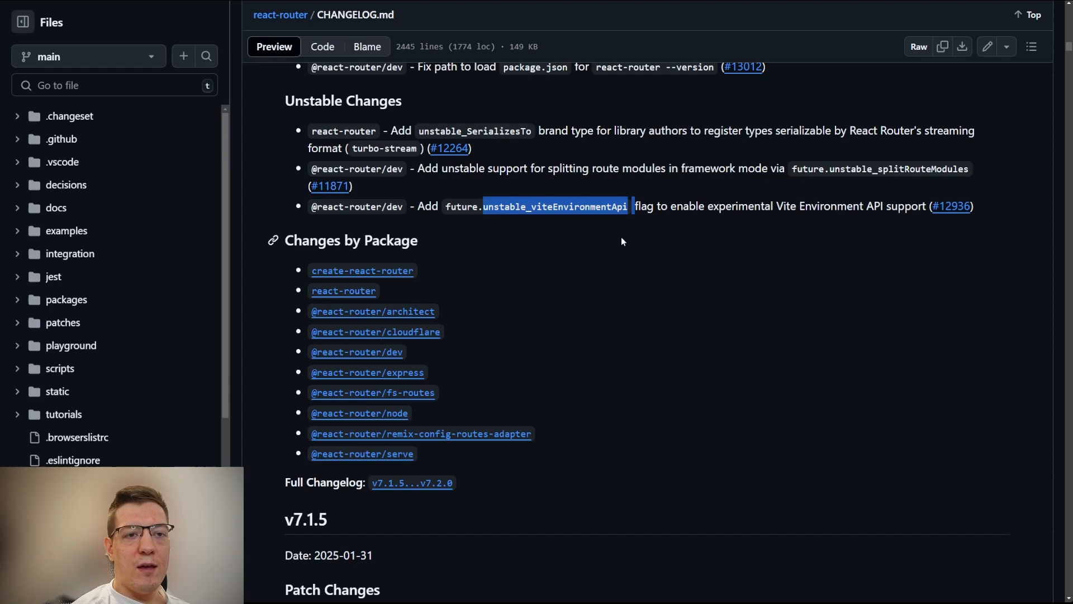
pyautogui.moveTo(610, 278)
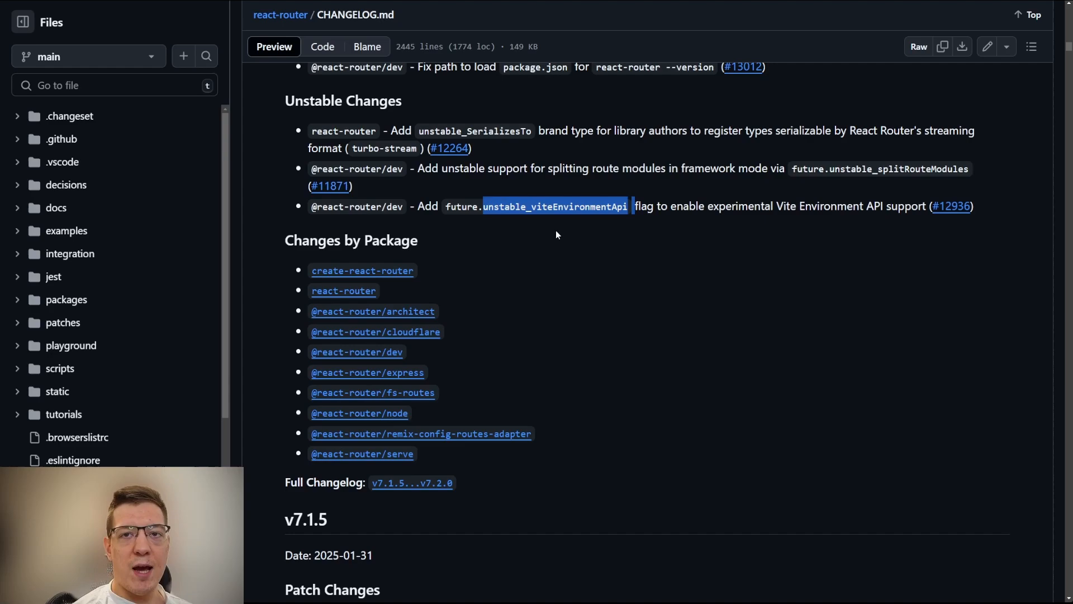
pyautogui.moveTo(562, 242)
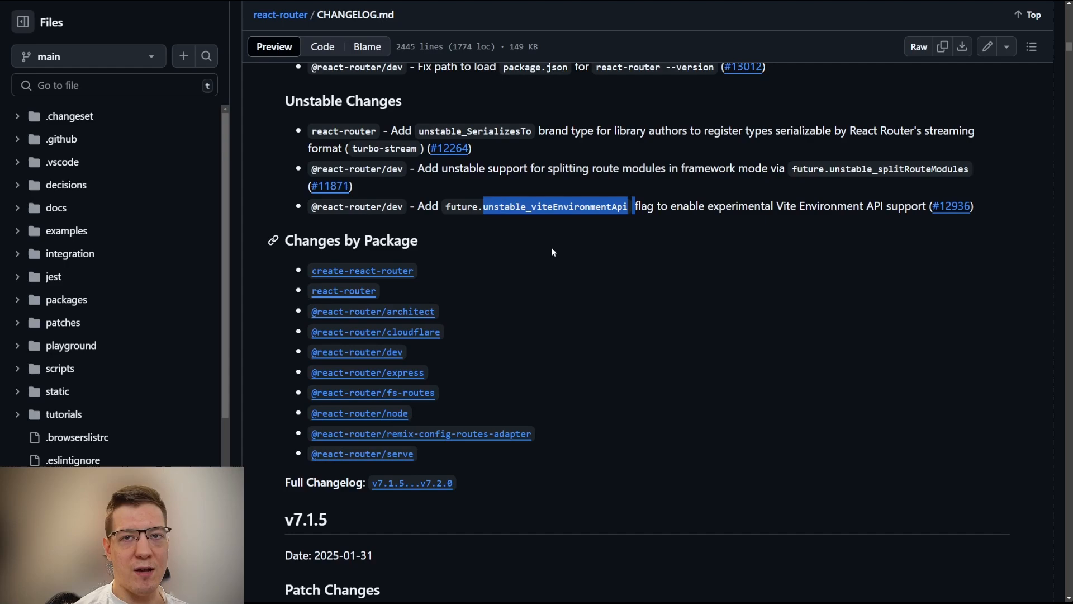
pyautogui.moveTo(541, 239)
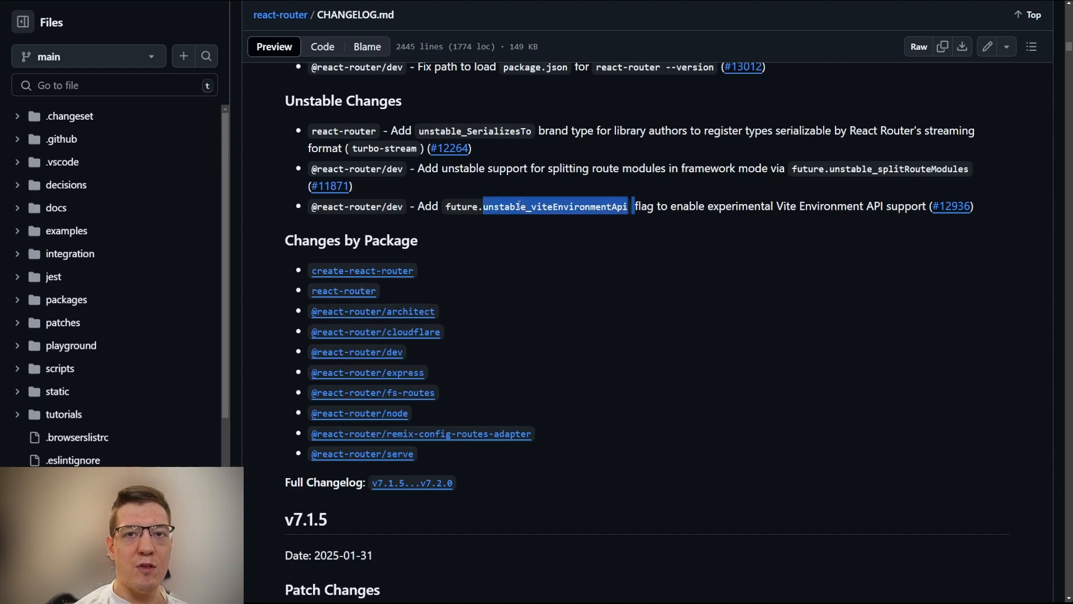
pyautogui.moveTo(530, 270)
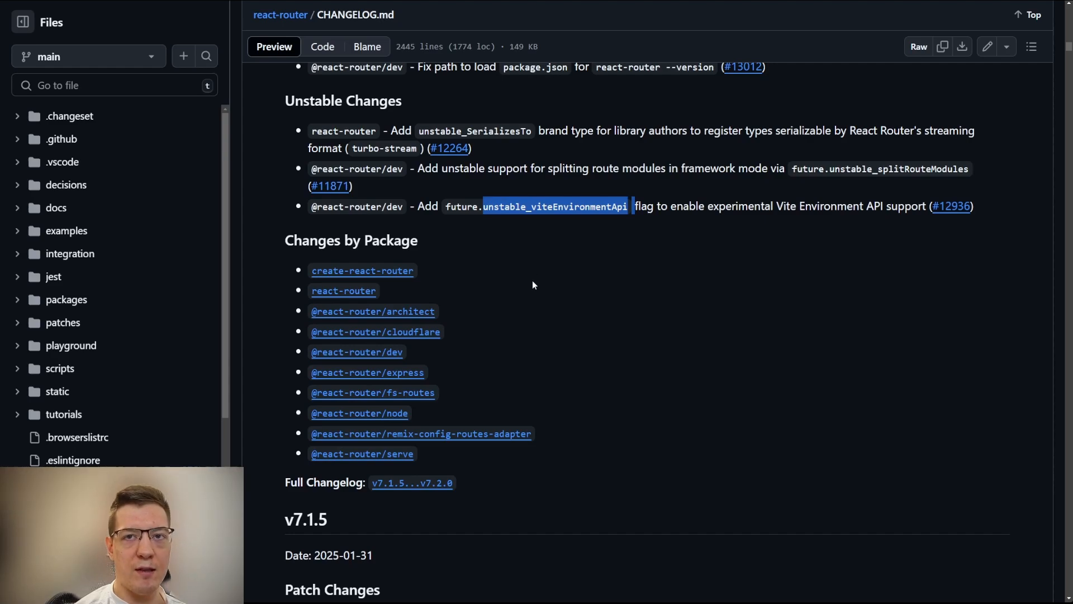
pyautogui.moveTo(534, 260)
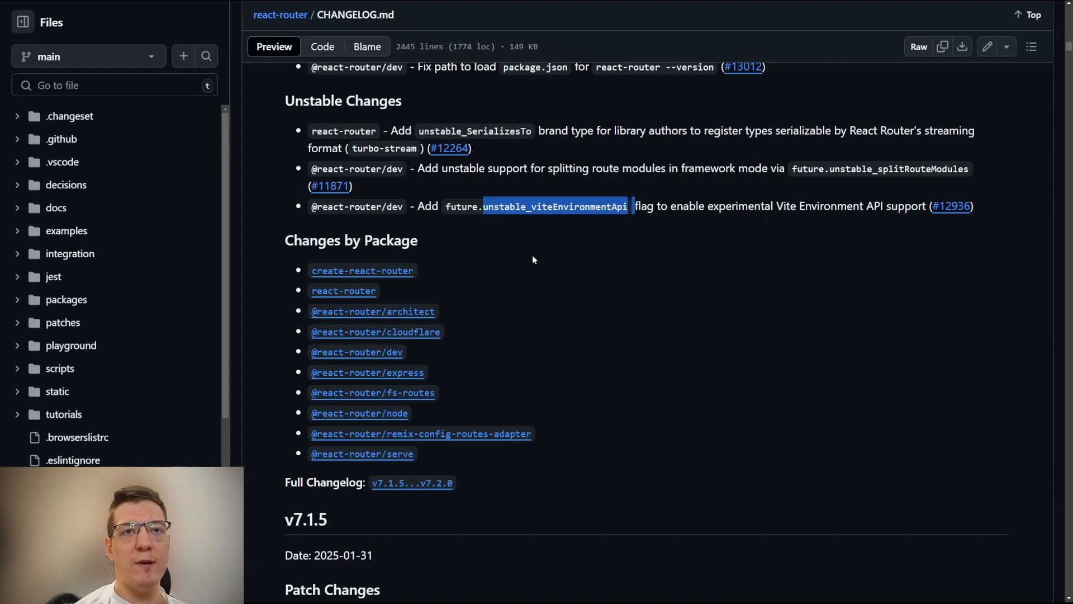
pyautogui.moveTo(522, 259)
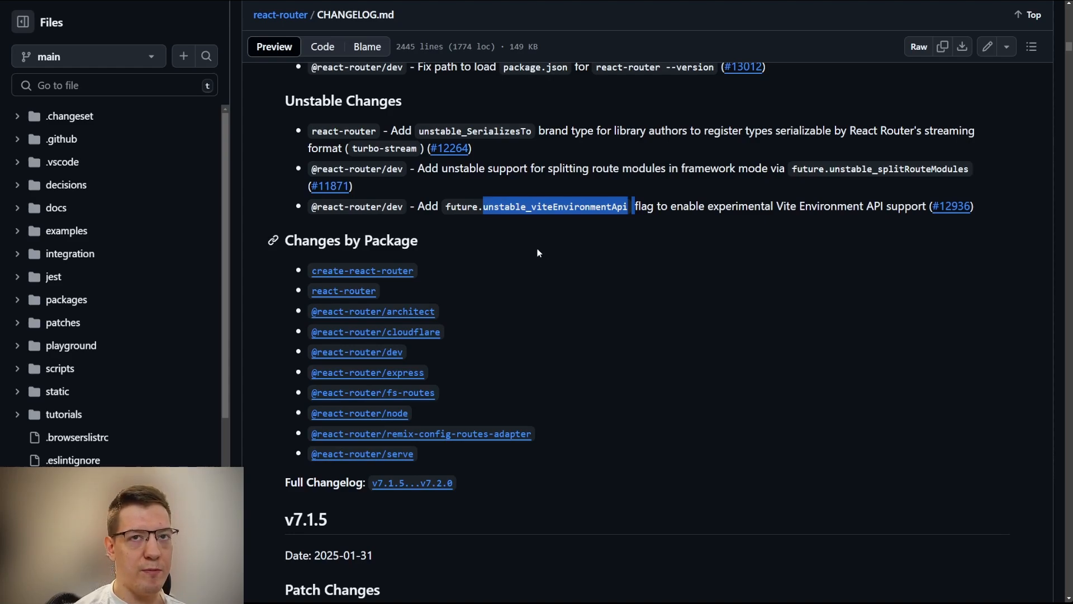
pyautogui.moveTo(548, 231)
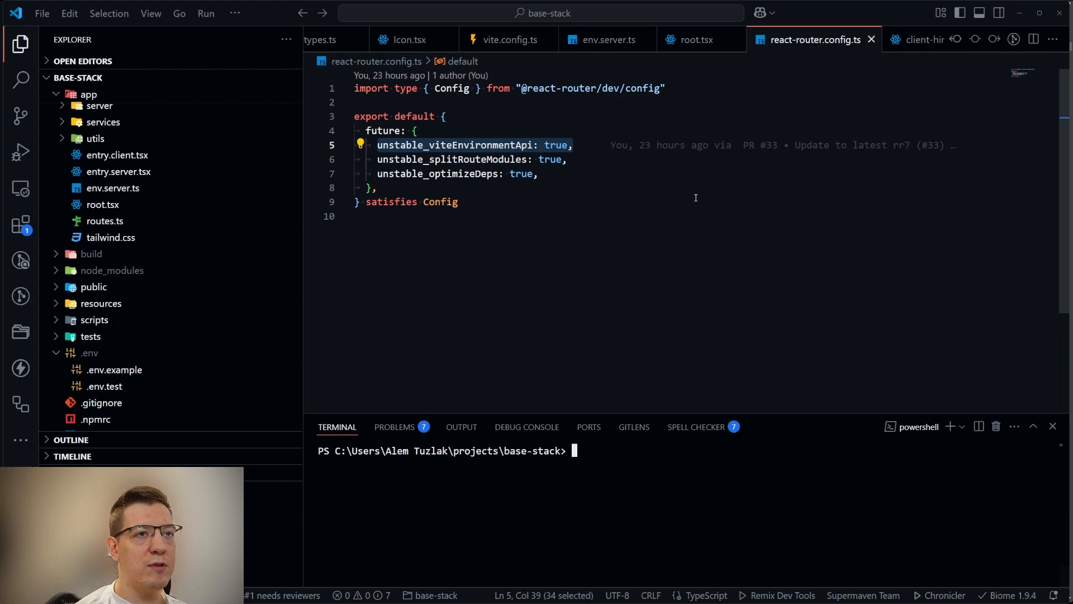
# Run 'p build' in the integrated terminal to start a react-router production build
pyautogui.write('p bui')
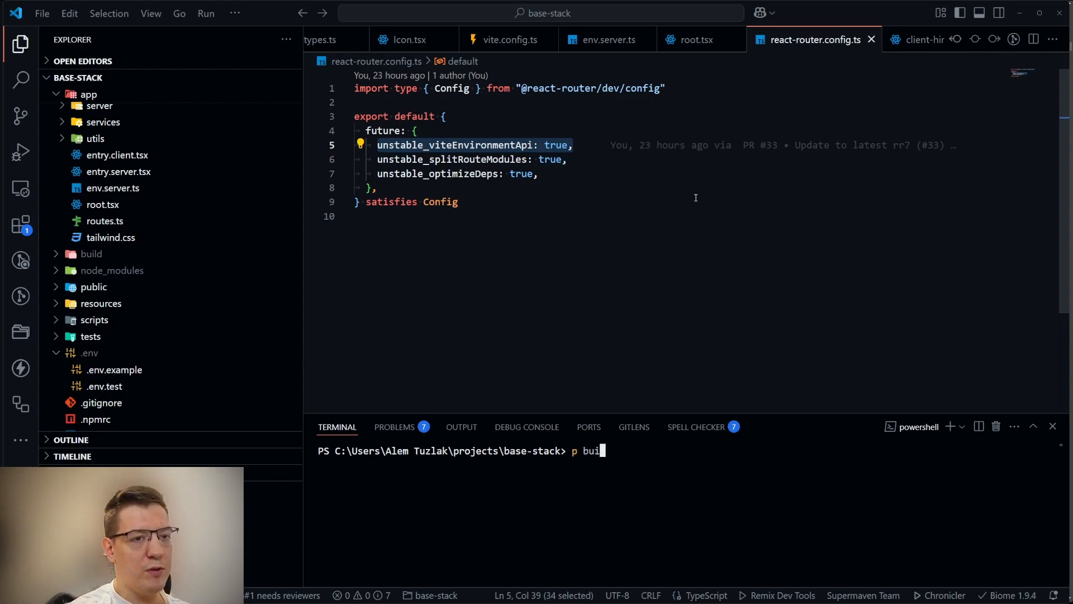
pyautogui.press('Enter')
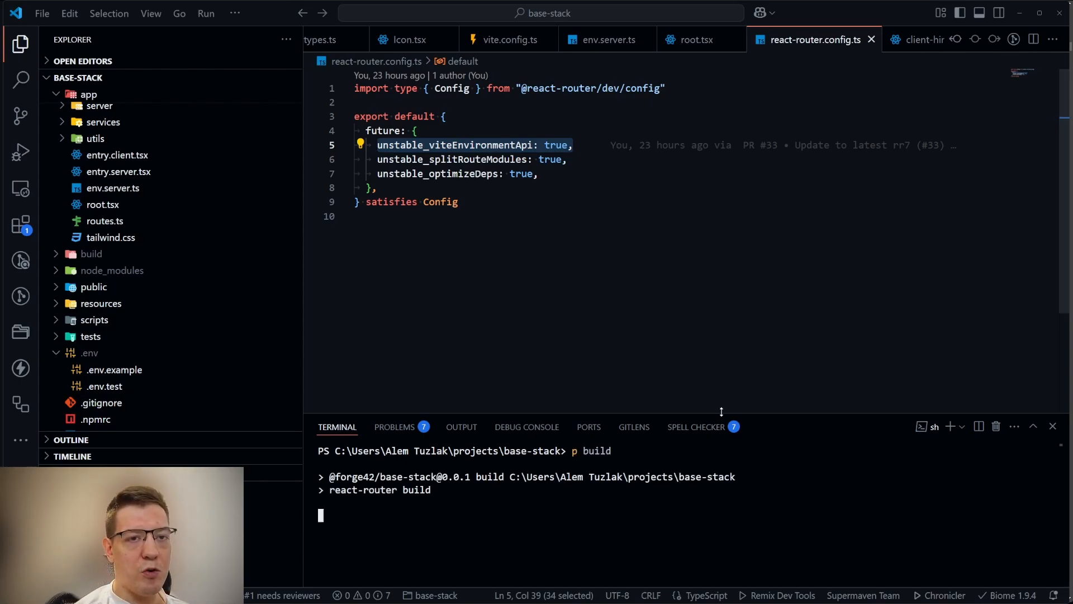